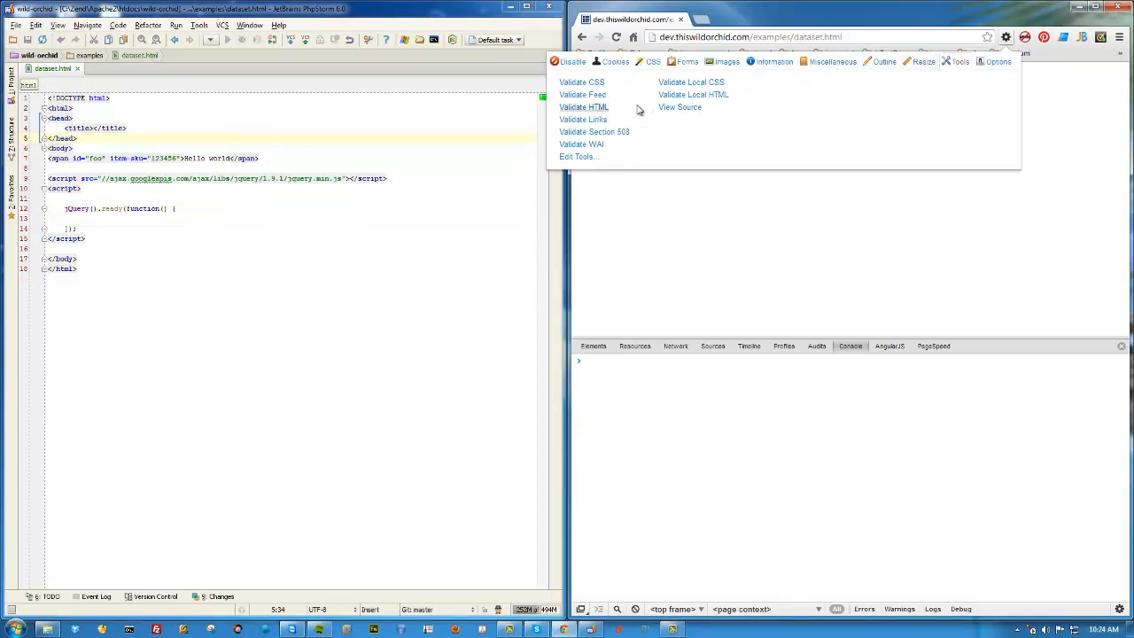
Step: Validate the dataset page as HTML5 and review the item-sku attribute error in the report
left_click(585, 106)
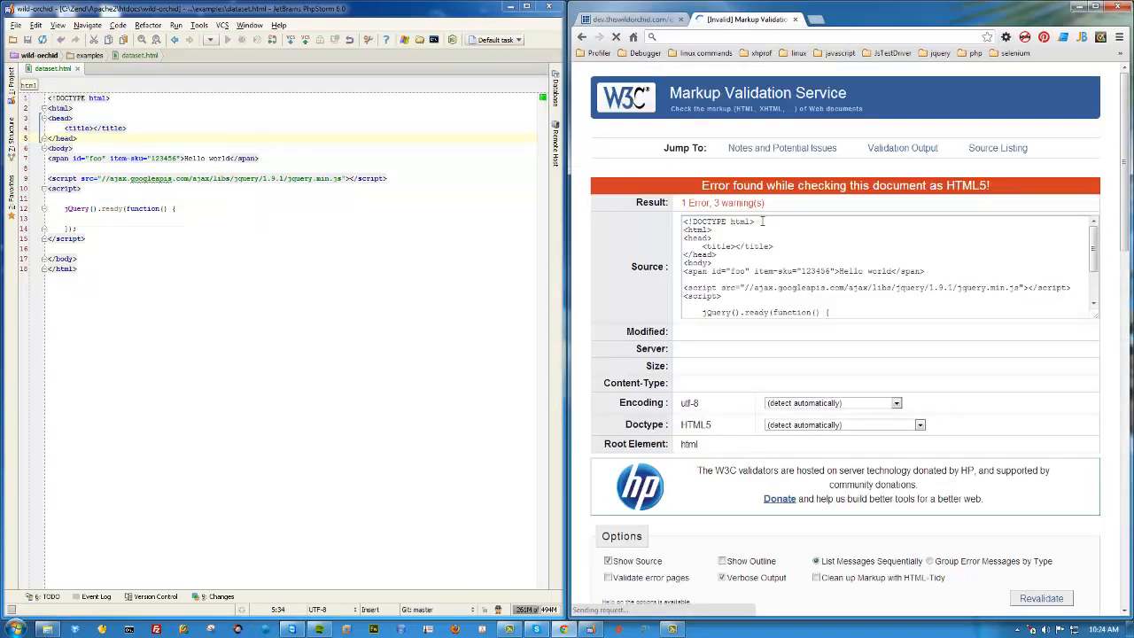
scroll("down", 3)
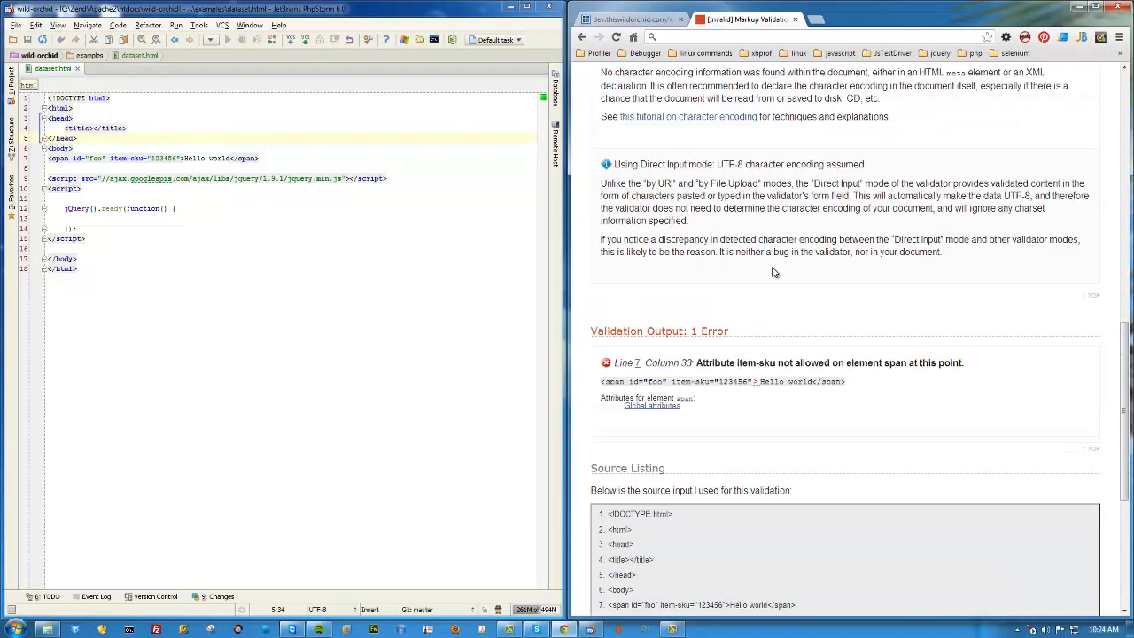
scroll("down", 3)
type("data-")
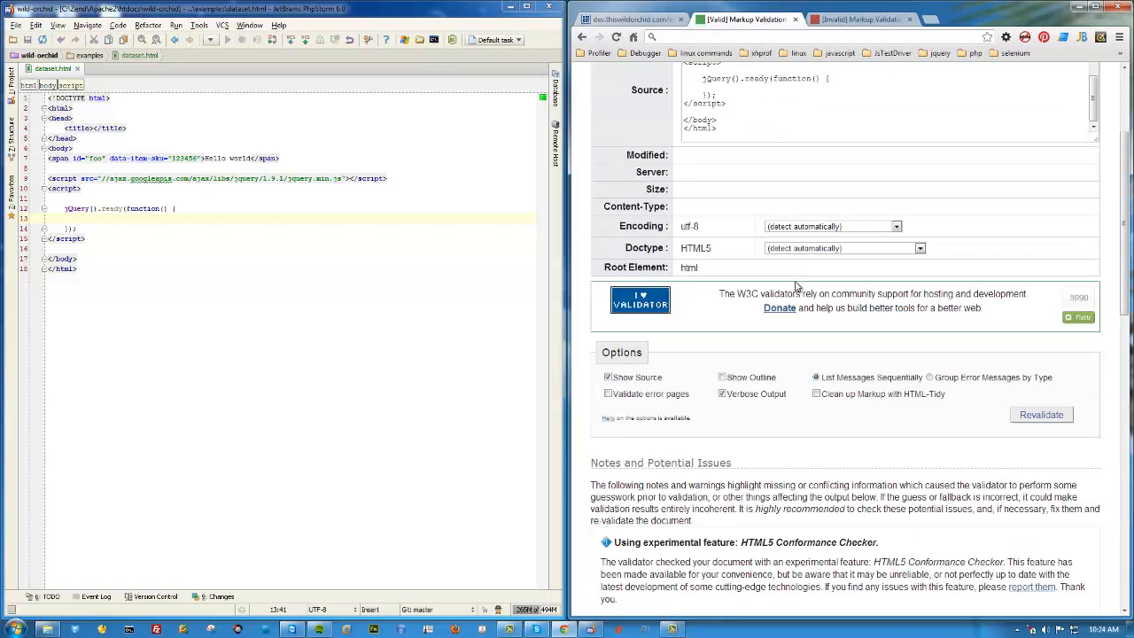
scroll("down", 3)
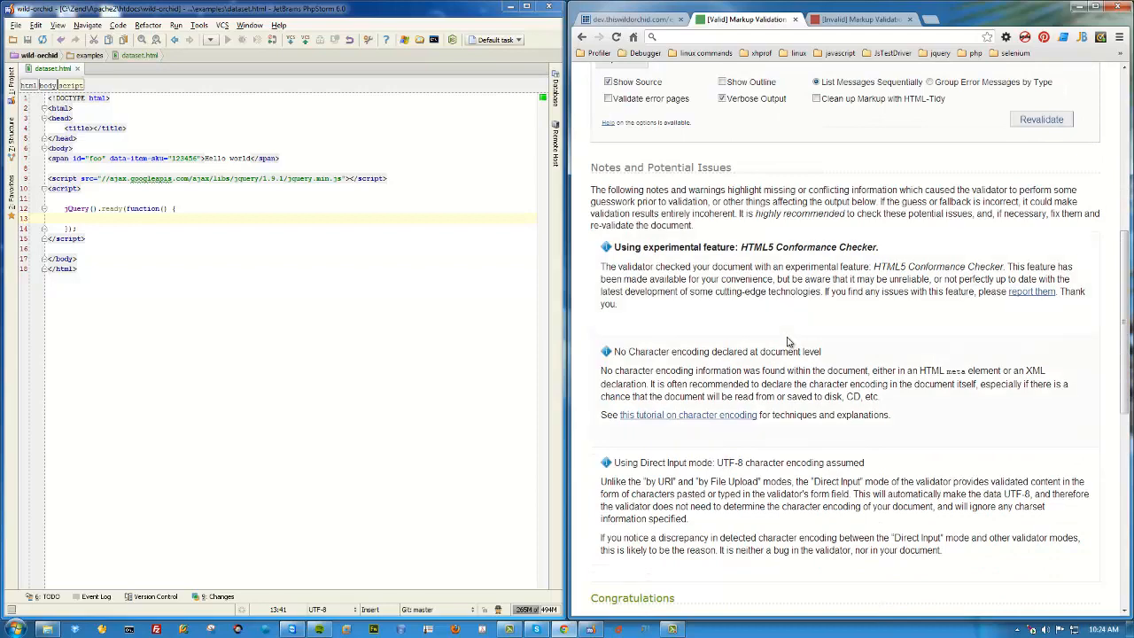
scroll("down", 3)
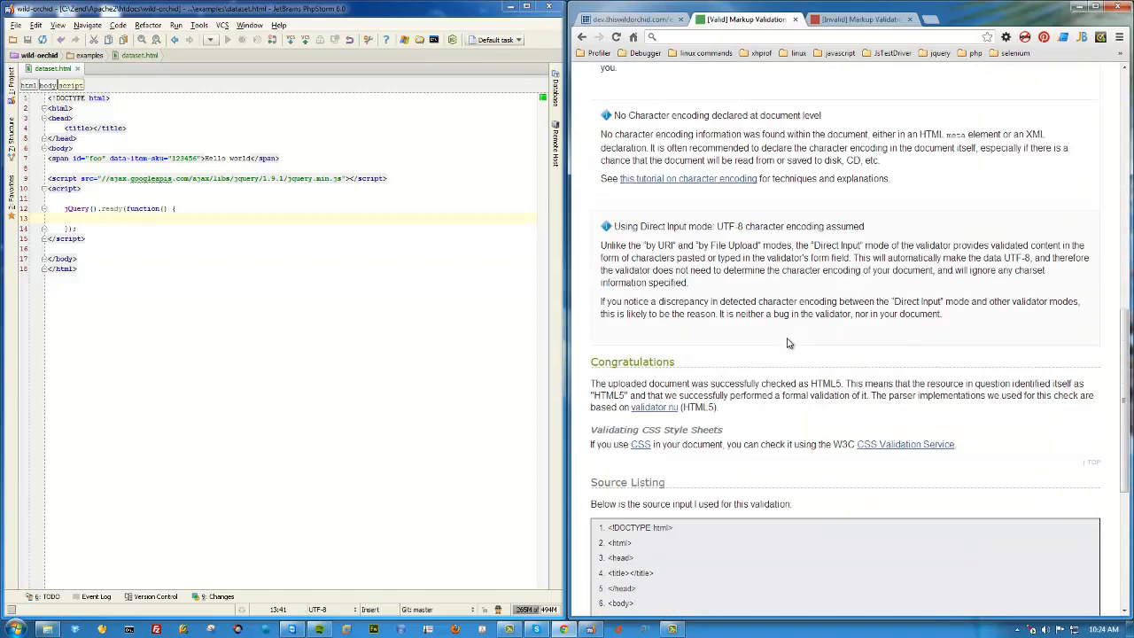
scroll("up", 3)
type("var itemId = $('#foo').attr('item-id');")
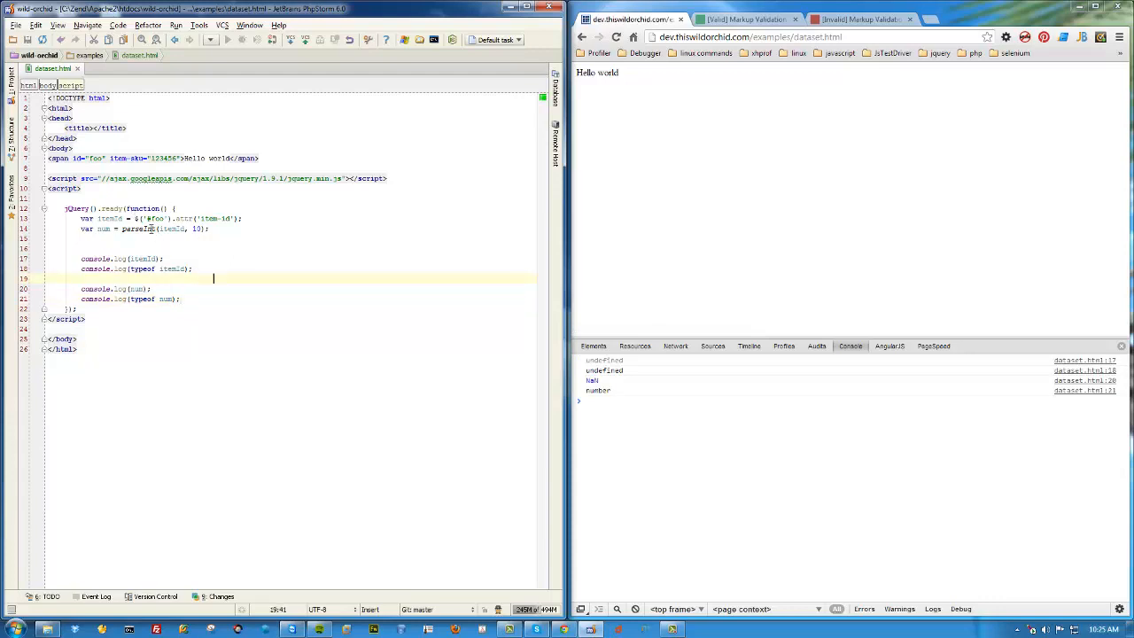
Step: Match the span's sku attribute with the .attr() key so the console logs 123456 as string and number
left_click(117, 157)
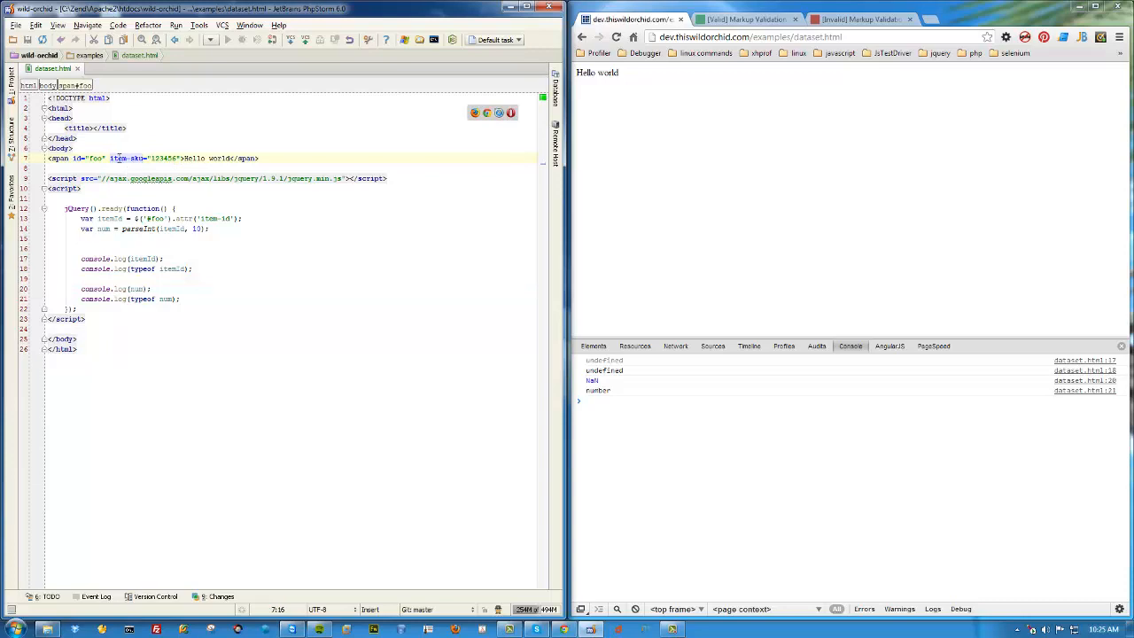
left_click(204, 278)
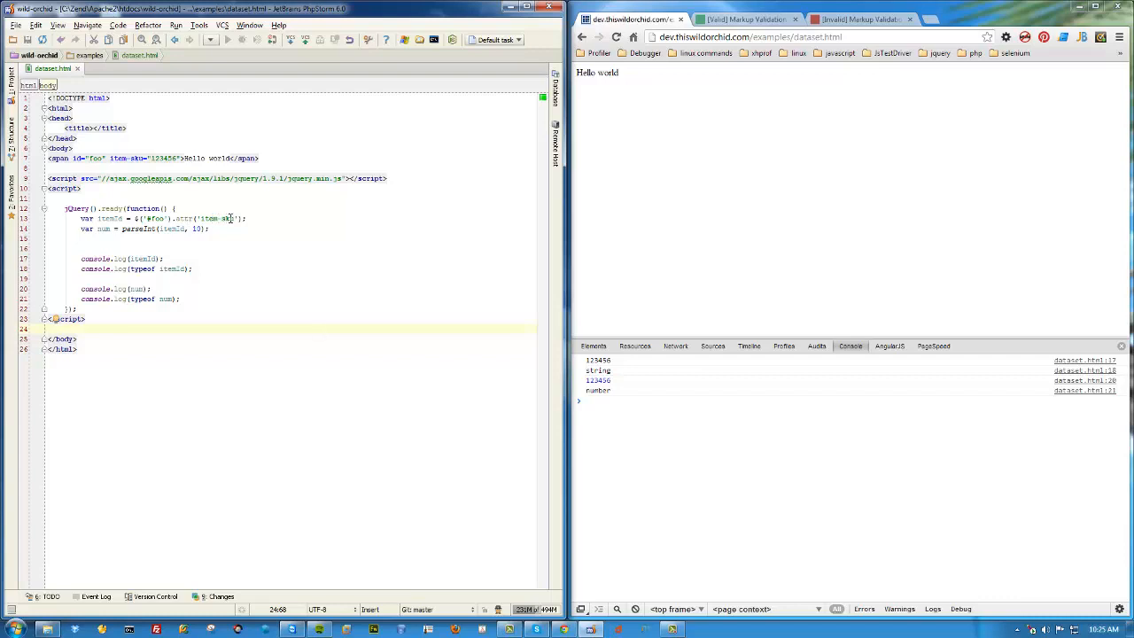
left_click(110, 220)
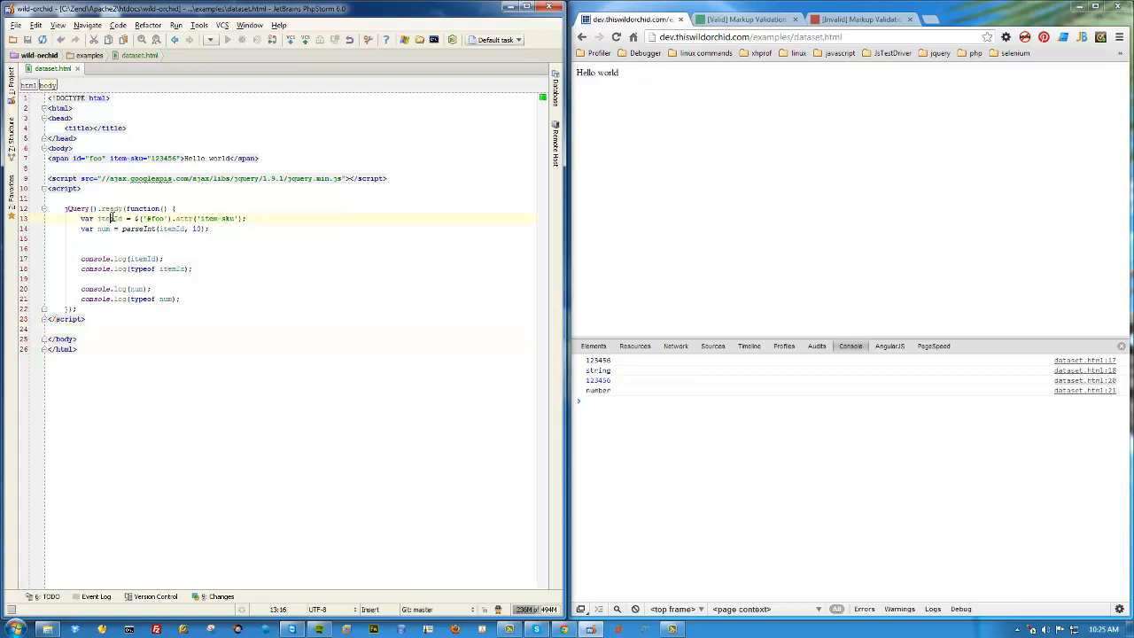
left_click(105, 229)
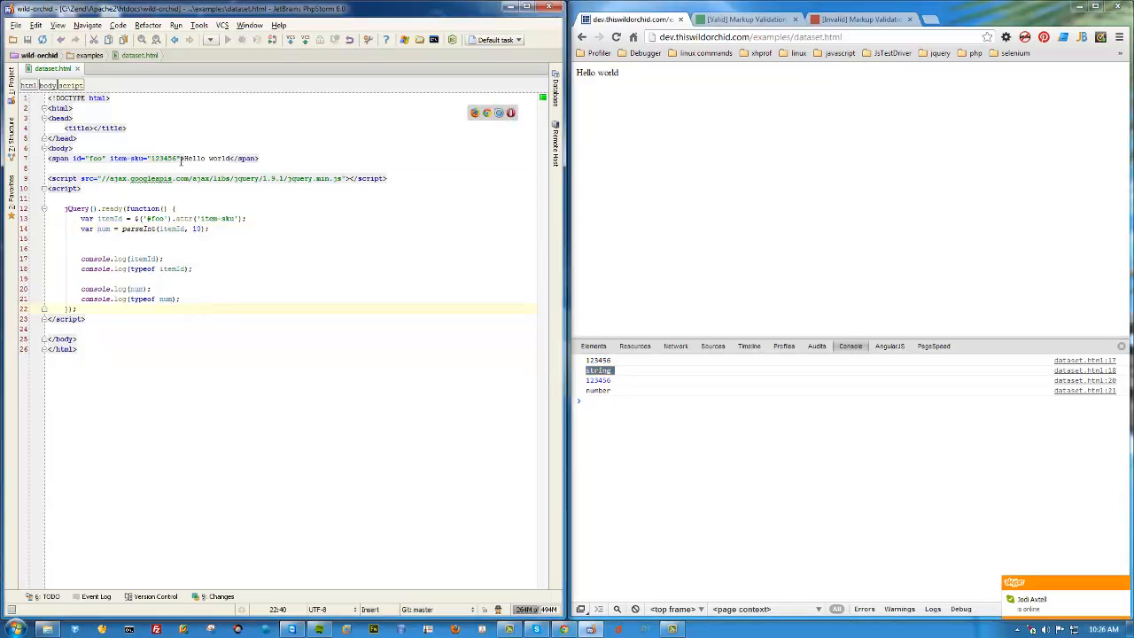
Step: Add a data-item-val attribute to the span and start a new var line after parseInt
type("data-item-va")
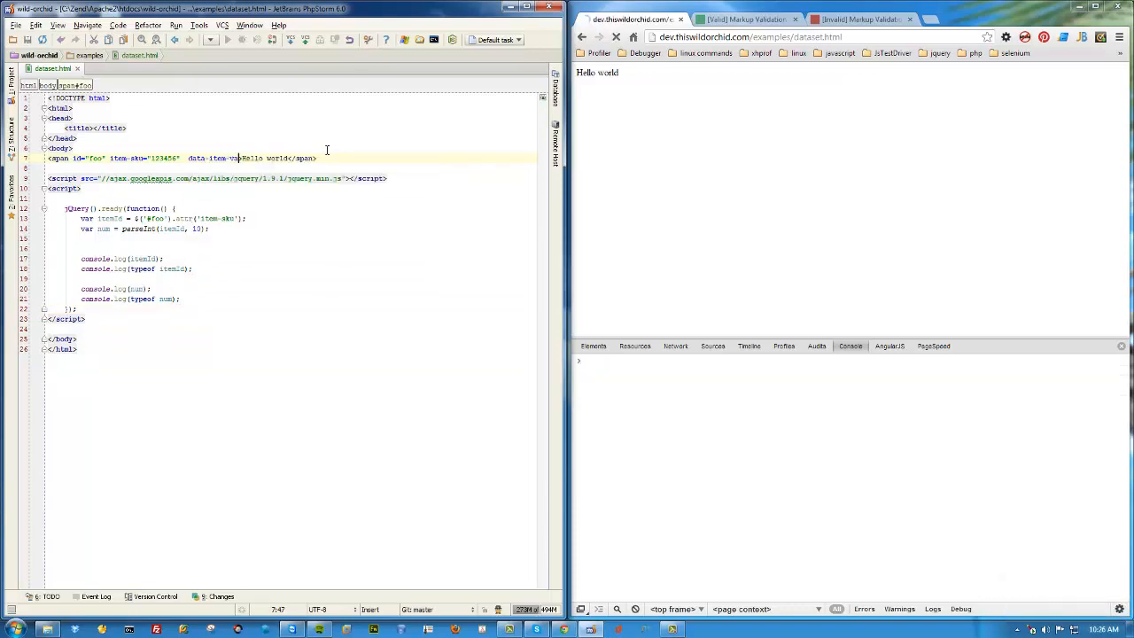
left_click(617, 35)
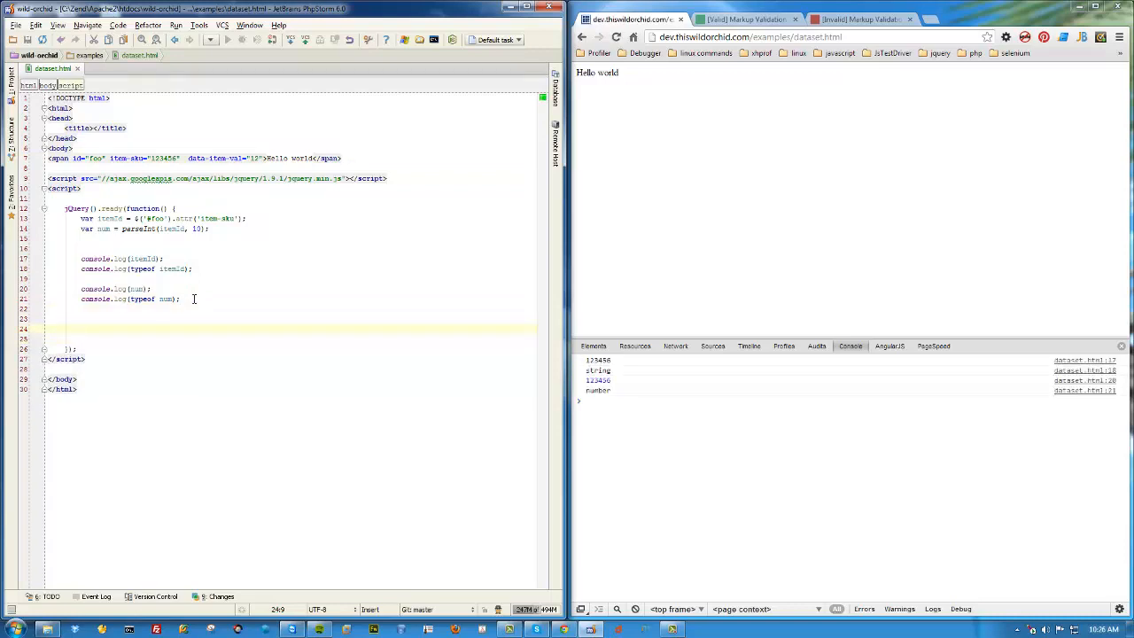
type("var")
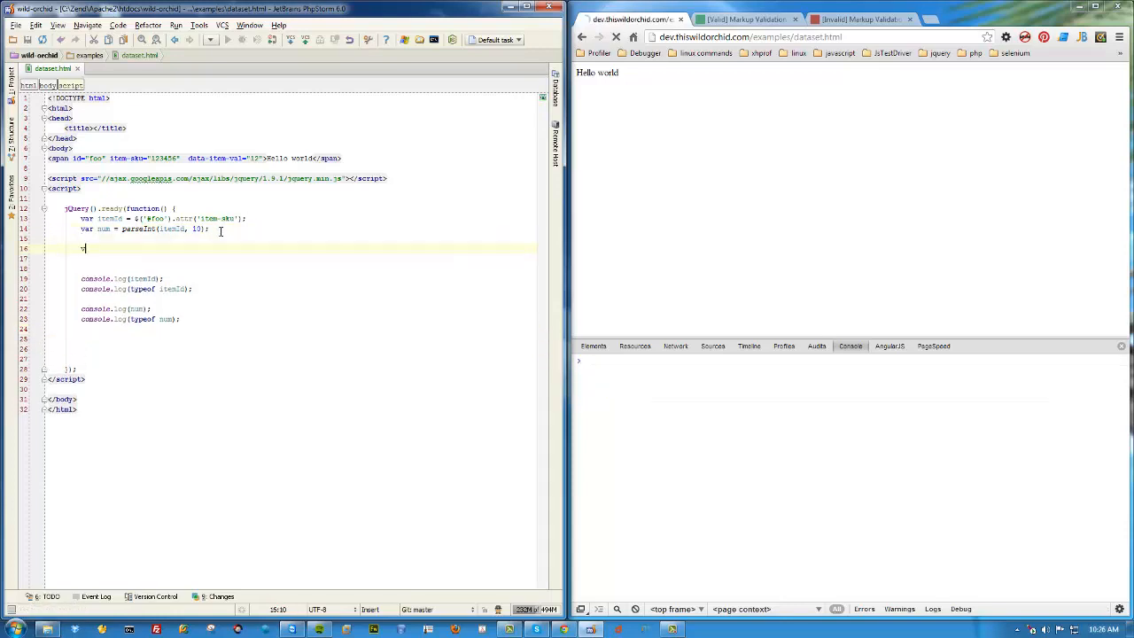
Step: Declare var itemVal = $('#foo').data('item-val'); and console.log(itemVal);
type("ar")
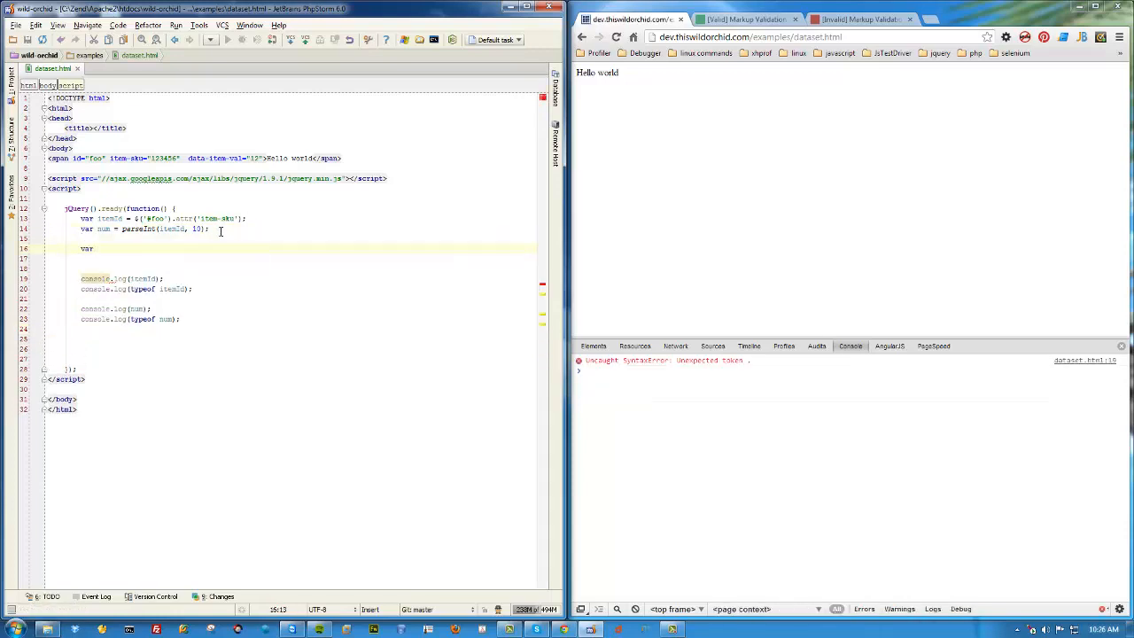
type("itemVal = $('#foo")
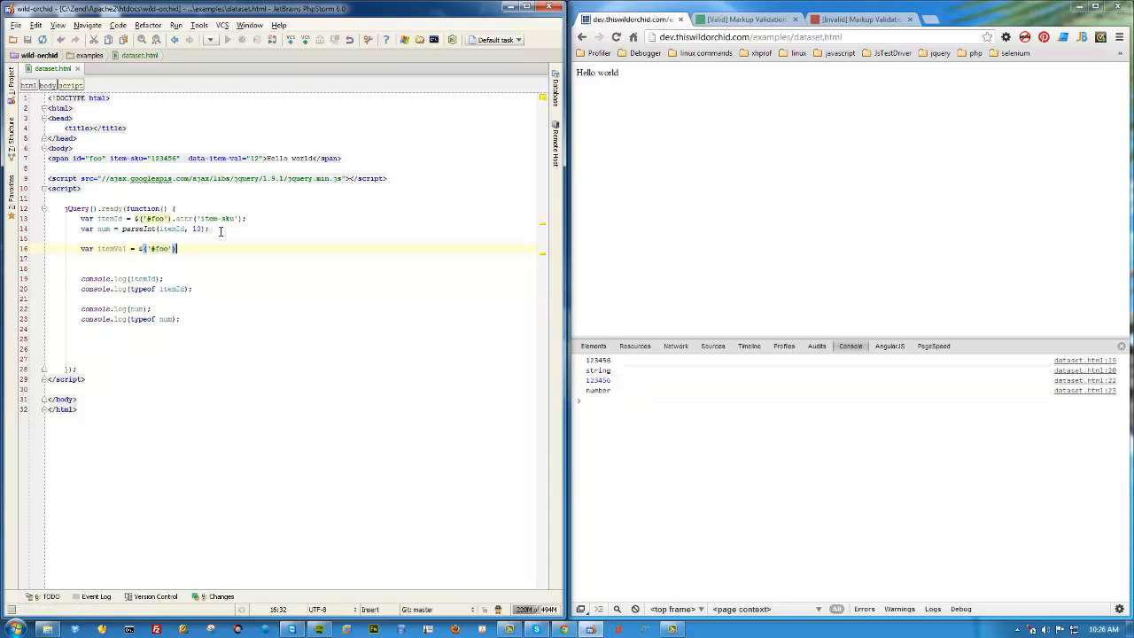
type(".data('")
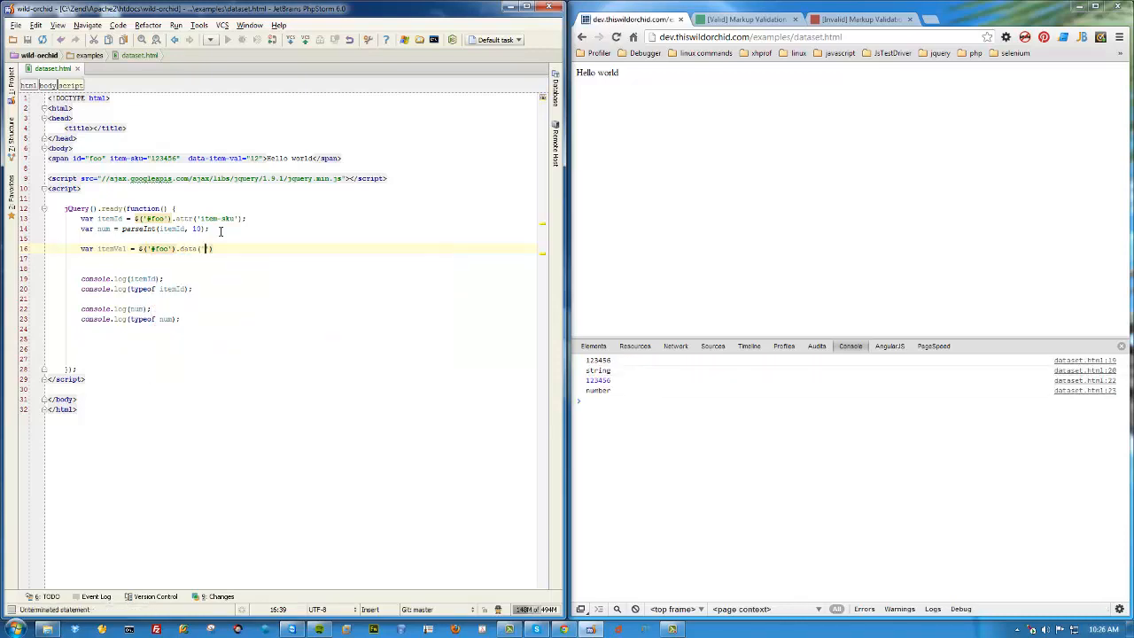
type("item-val")
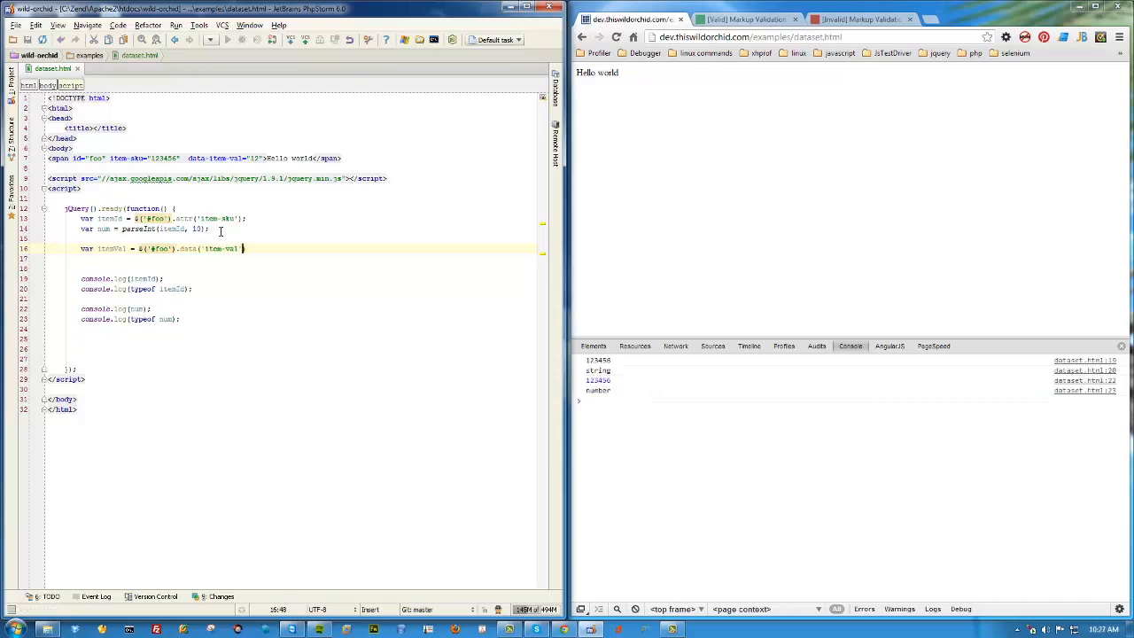
type(");")
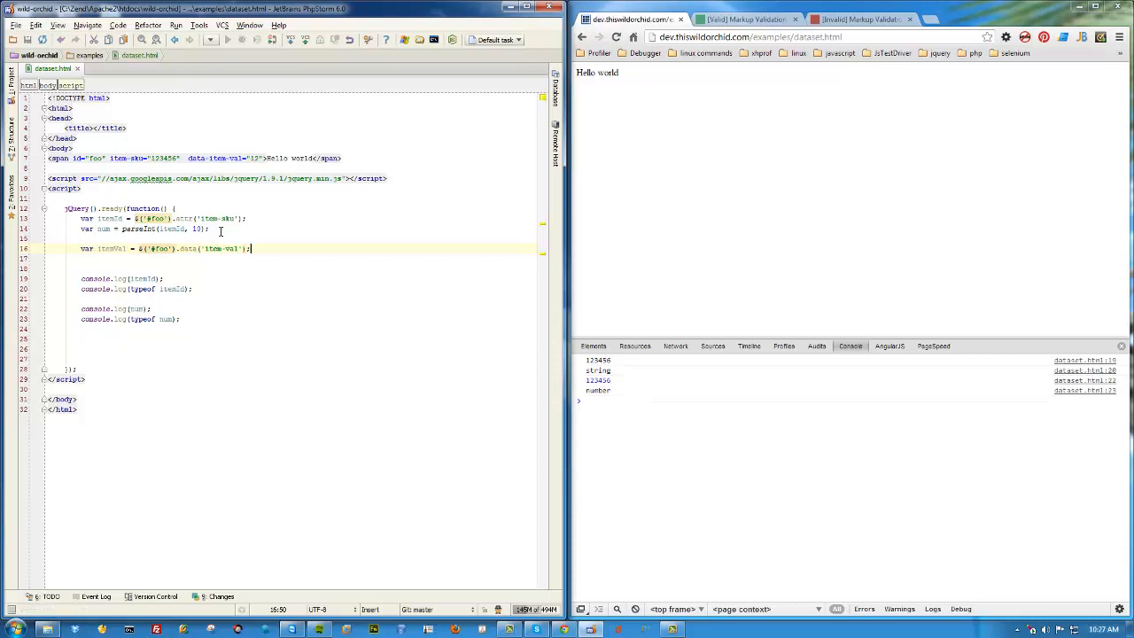
type("console.log(itemVal)")
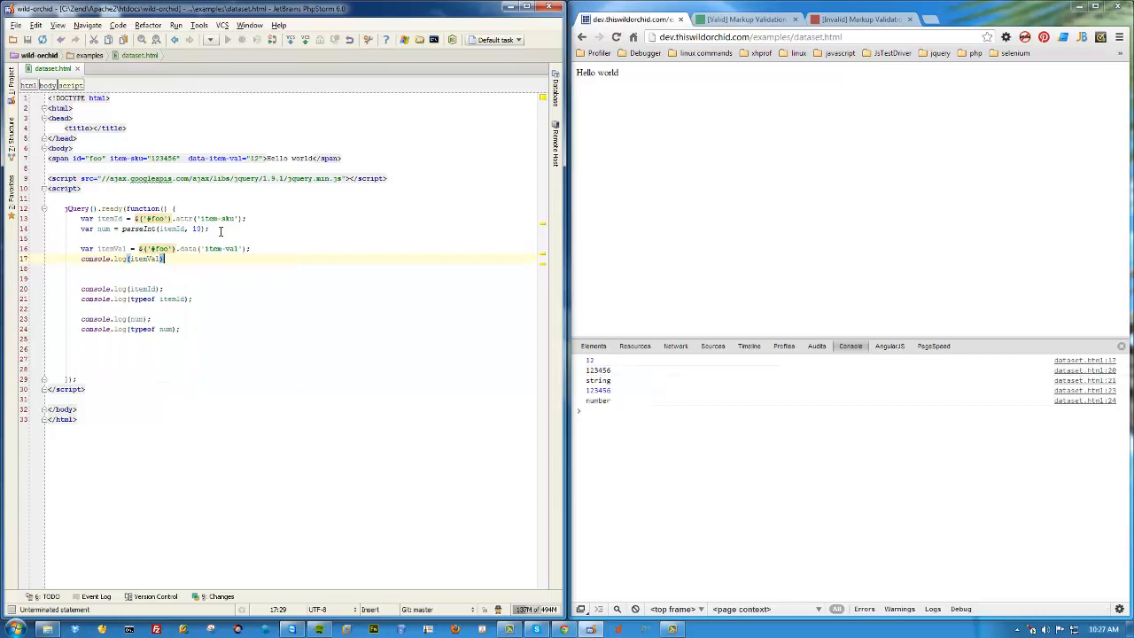
type(";")
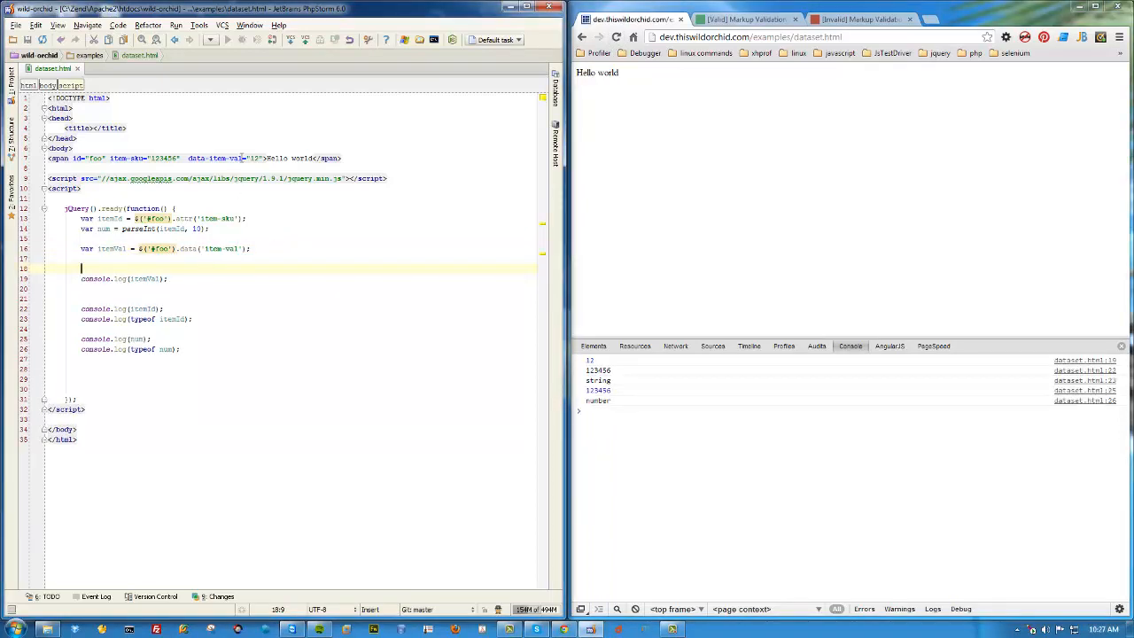
Step: Log typeof itemVal, rerun the page to see number, and return to the script
double_click(227, 158)
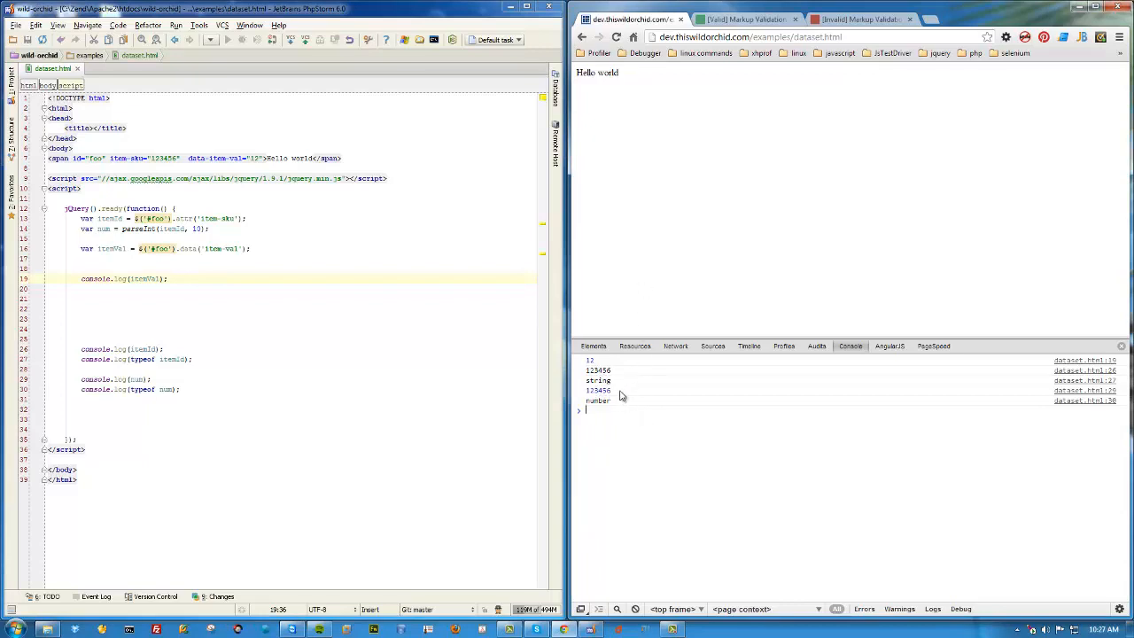
mouse_move(592, 401)
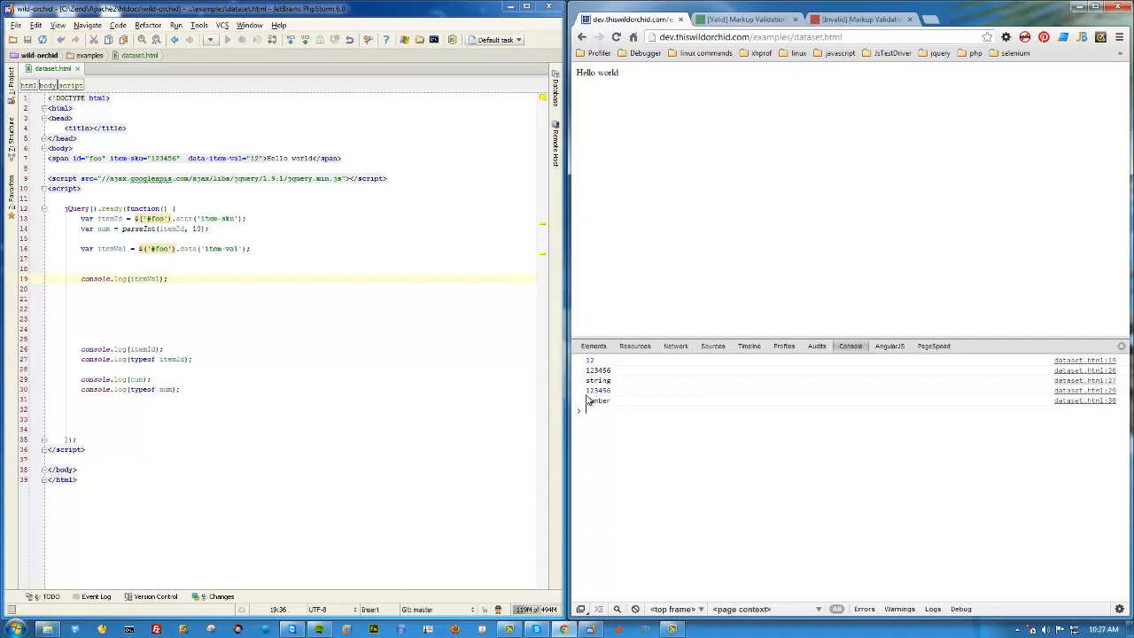
mouse_move(610, 400)
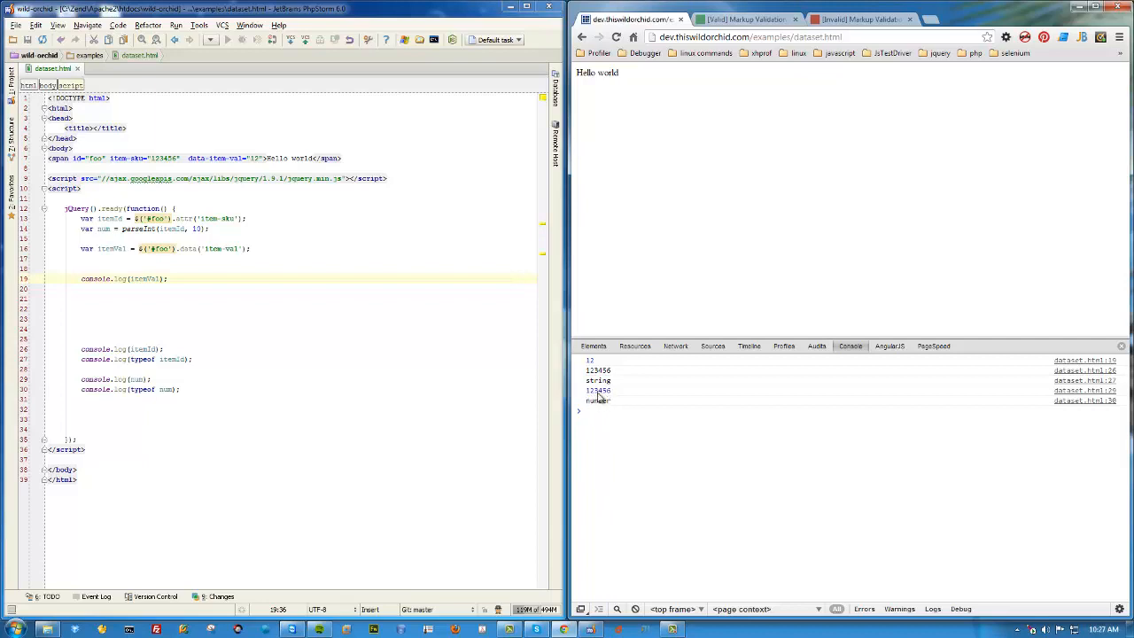
mouse_move(606, 397)
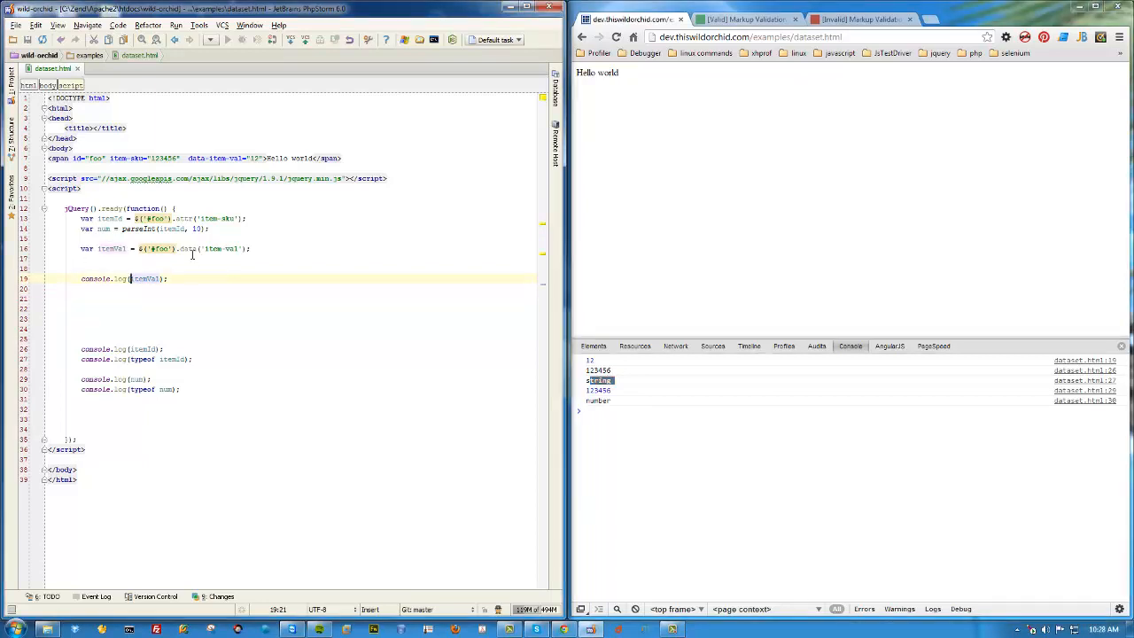
type("typeof")
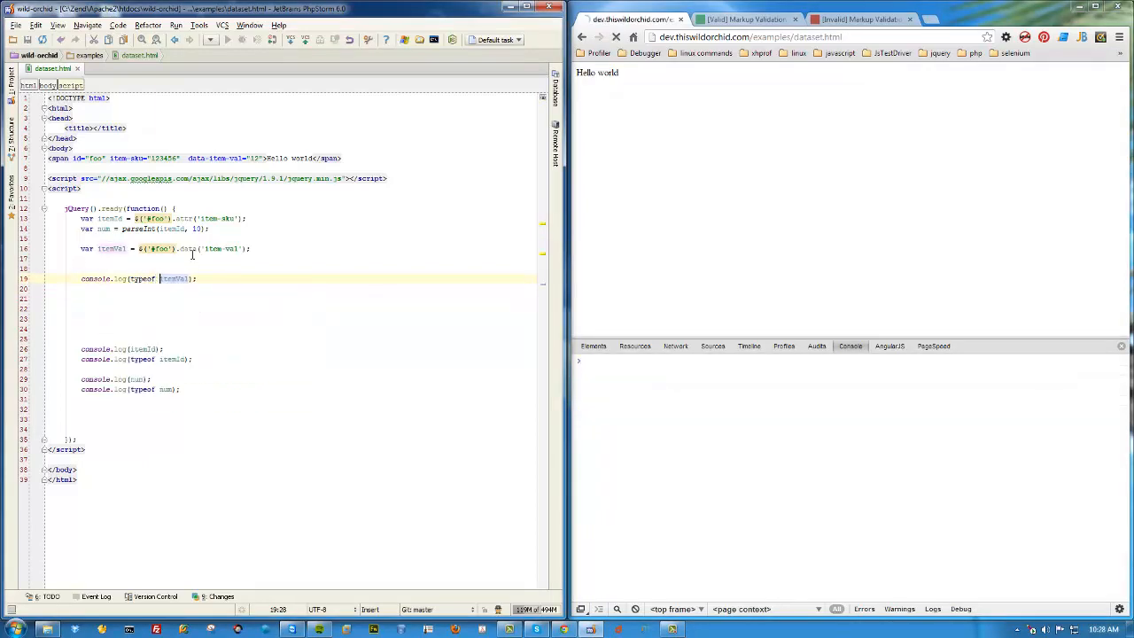
left_click(617, 35)
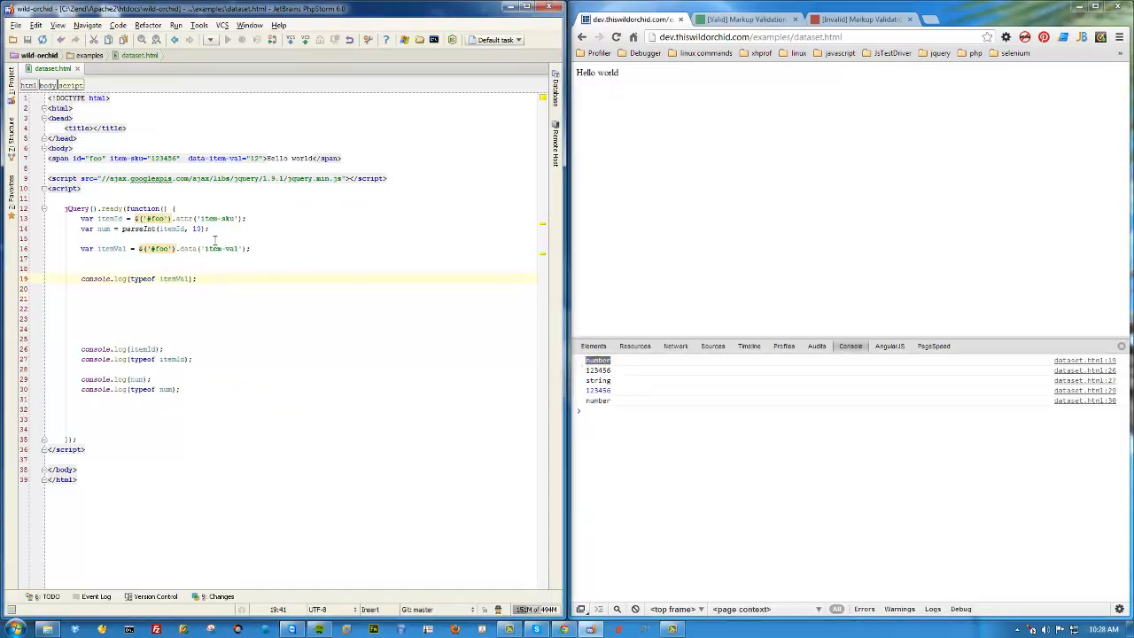
left_click(206, 278)
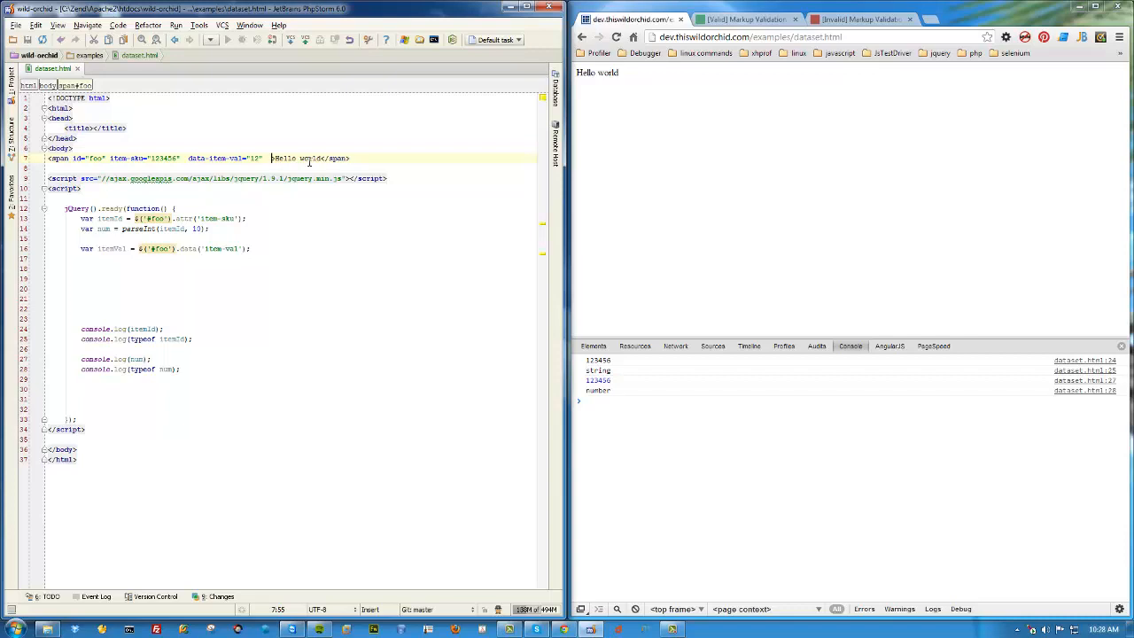
Step: Add data-name="edgar" to the span and log the span's whole $('#foo').data() object
type("data-name=\"")
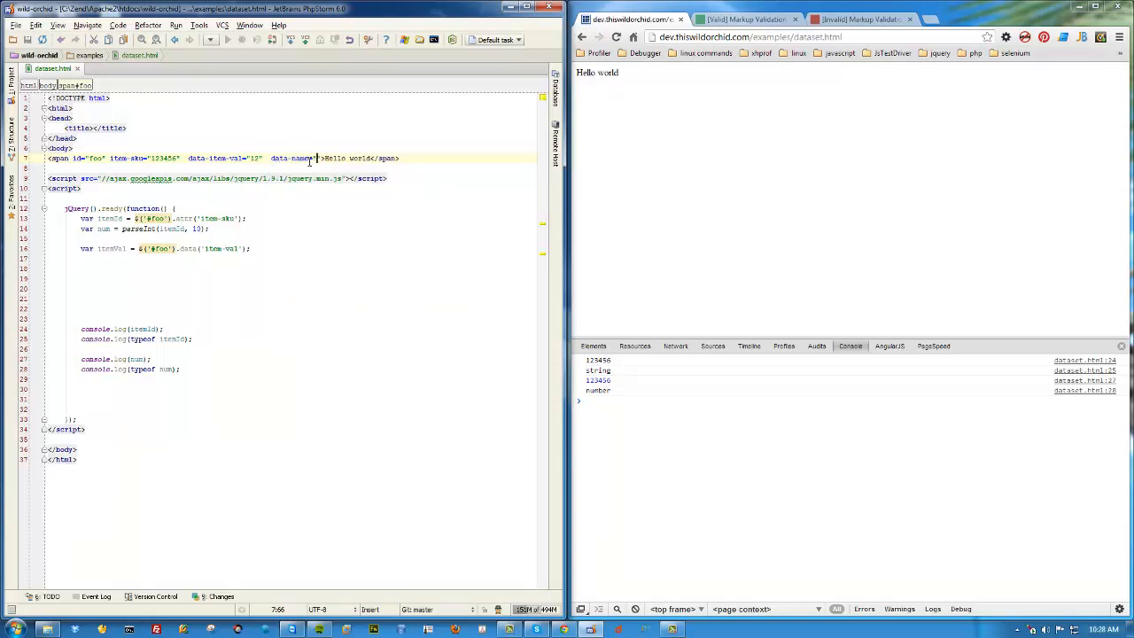
type("edgar")
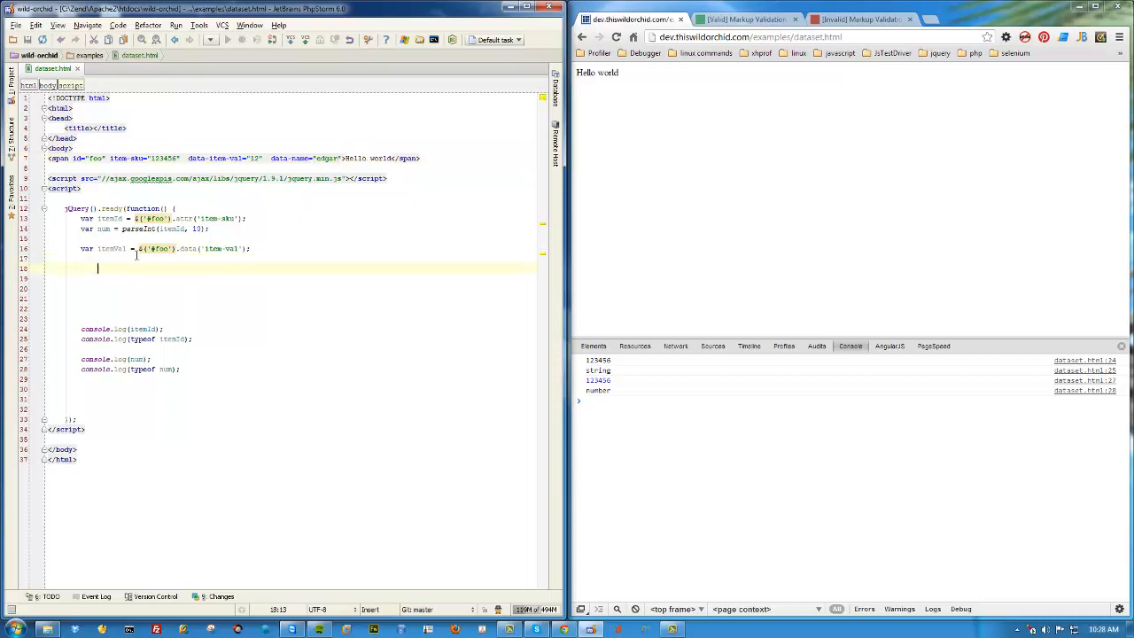
type("console.log($('#foo")
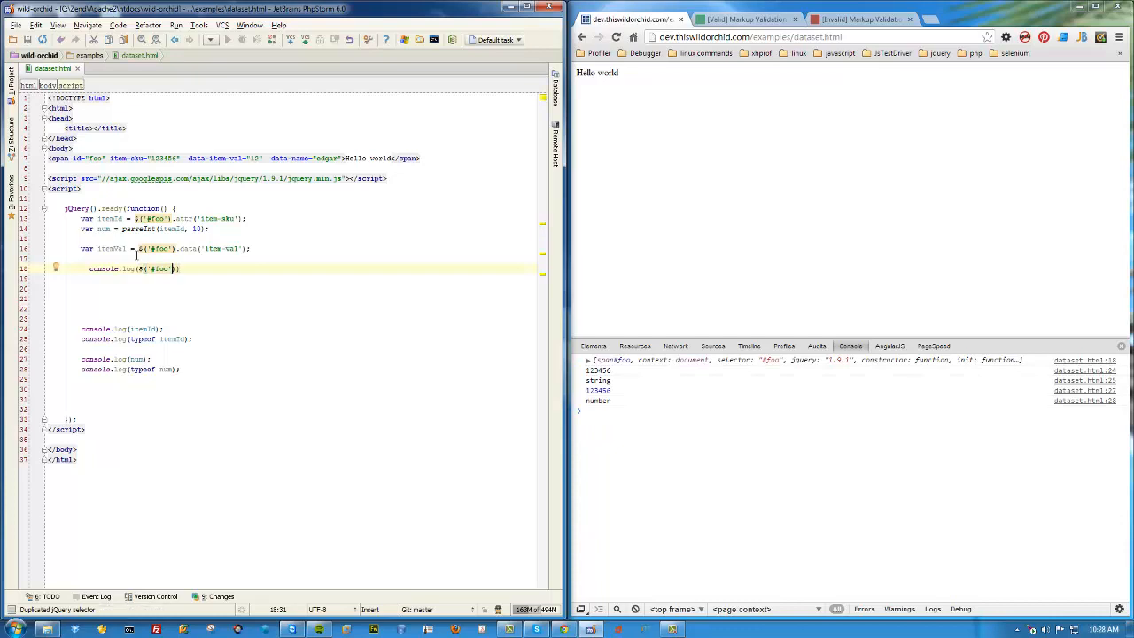
type(".data(")
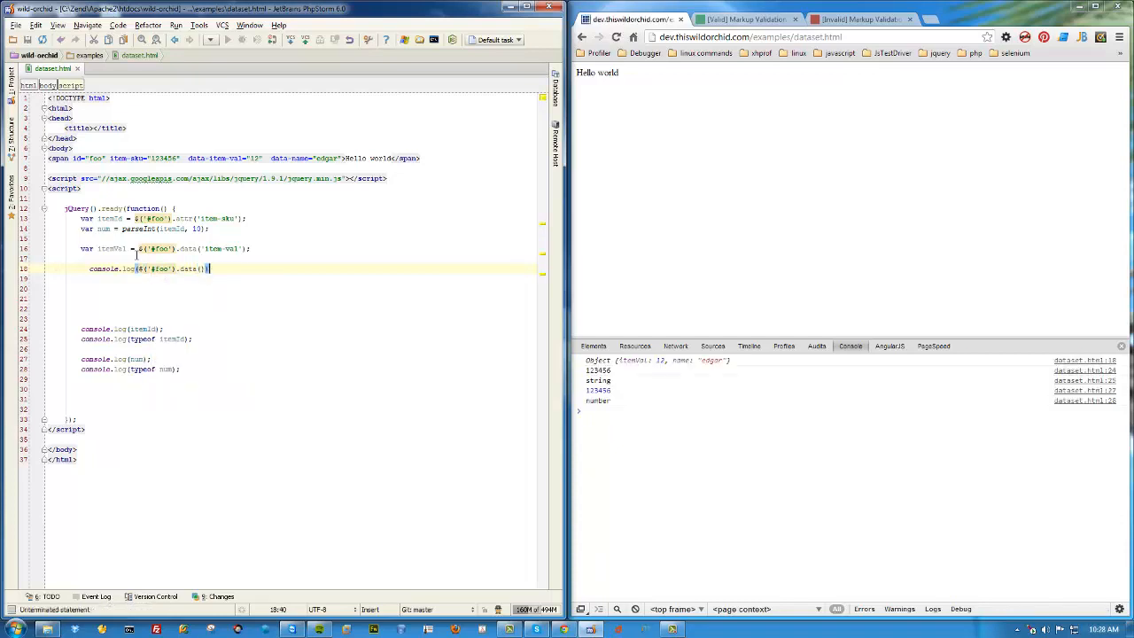
type(";")
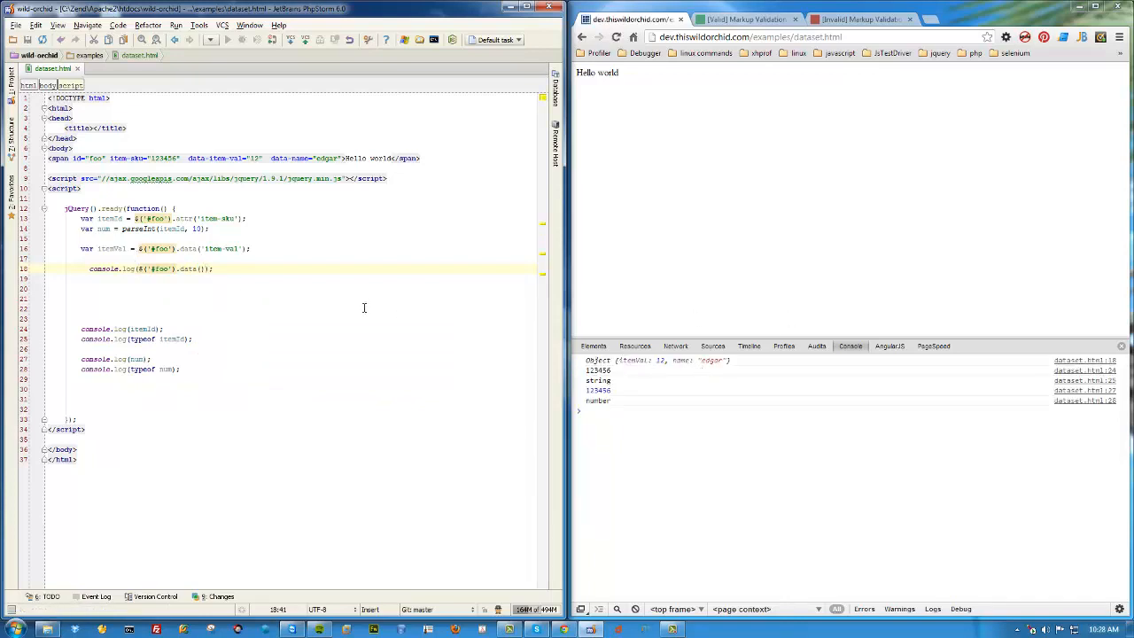
double_click(124, 269)
type("var data = ")
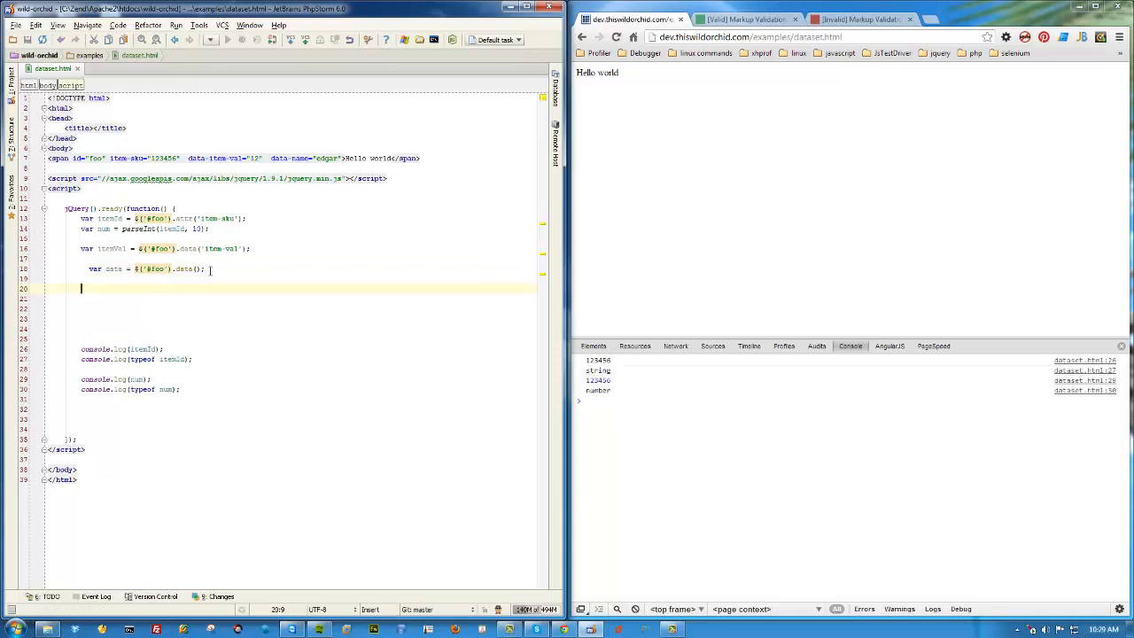
Step: Log data.itemVal from the stored .data() object and check item-val in the span markup
type("console.log(data);")
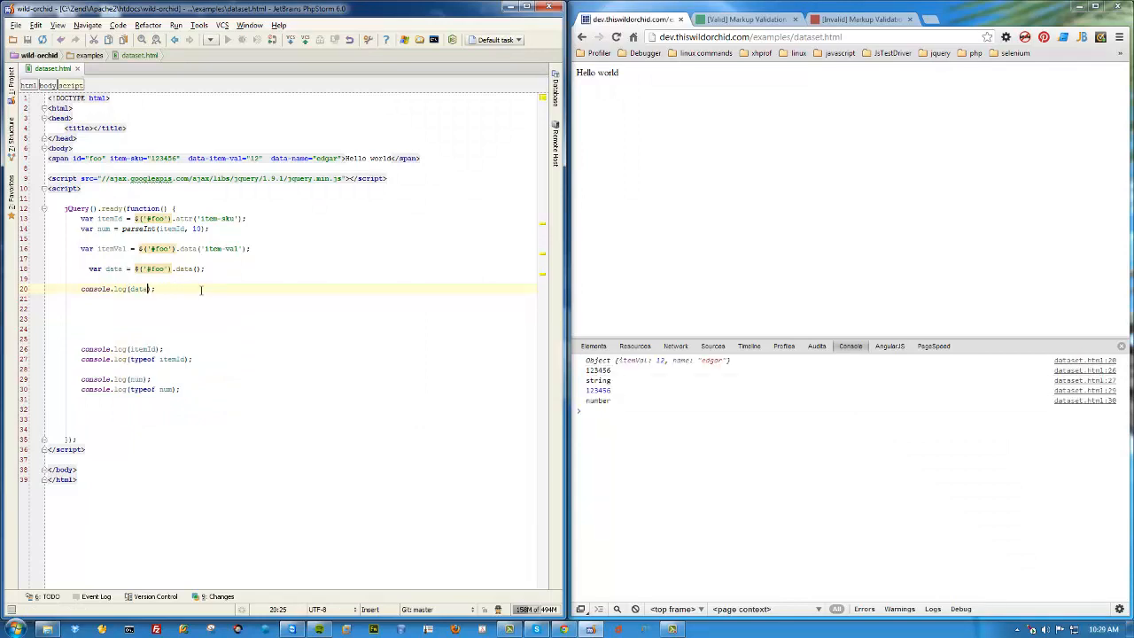
type(".itemVal")
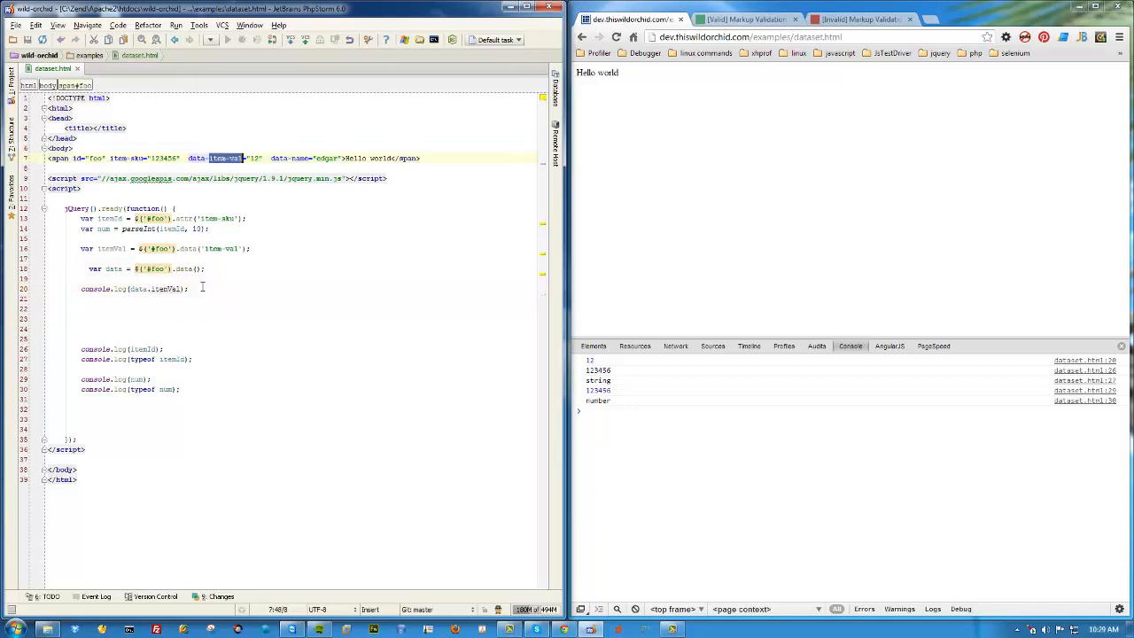
double_click(160, 288)
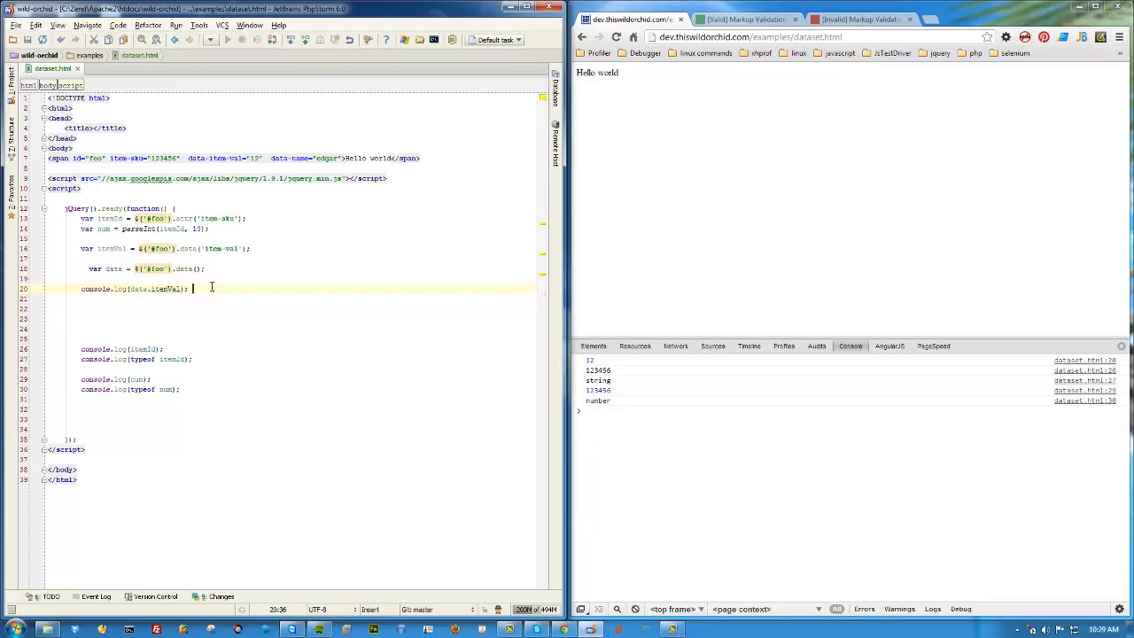
key("enter")
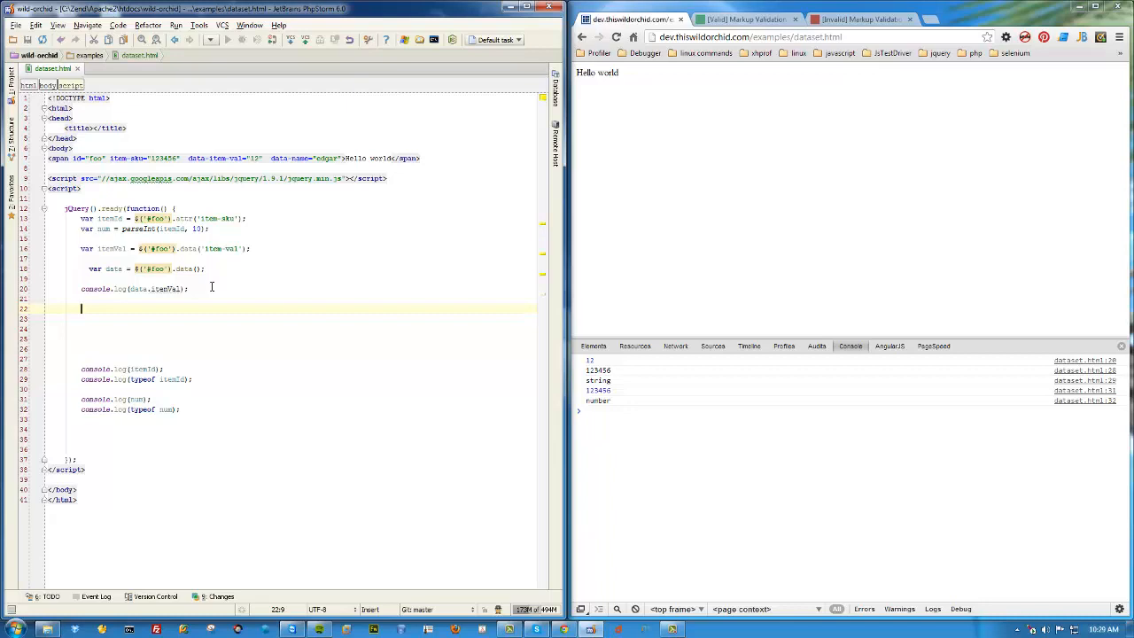
type("//bad")
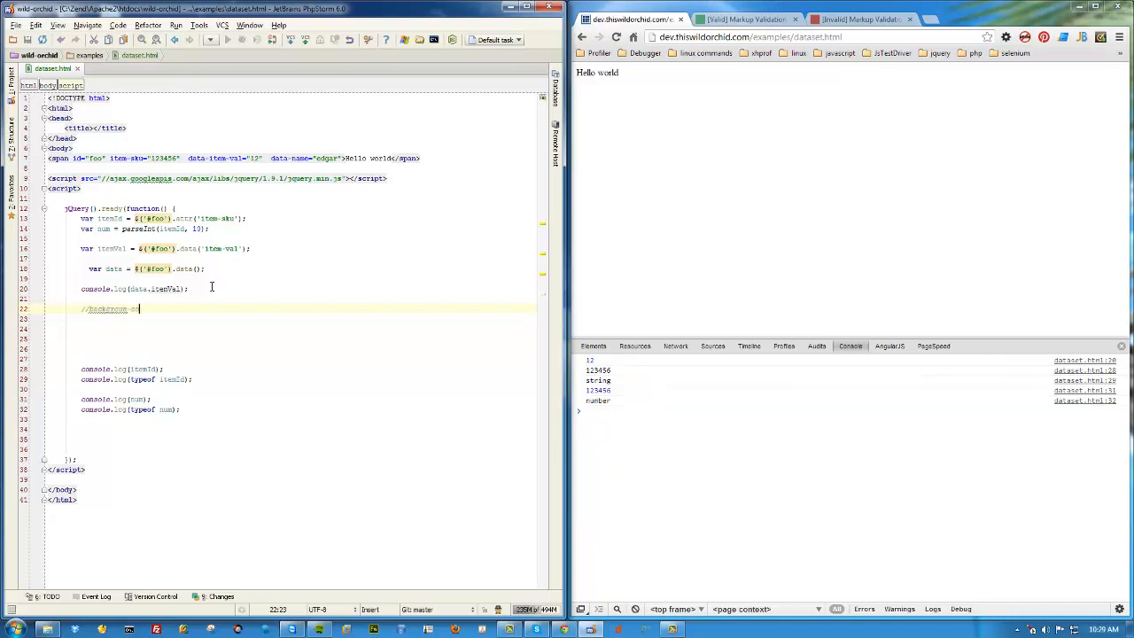
type("olor")
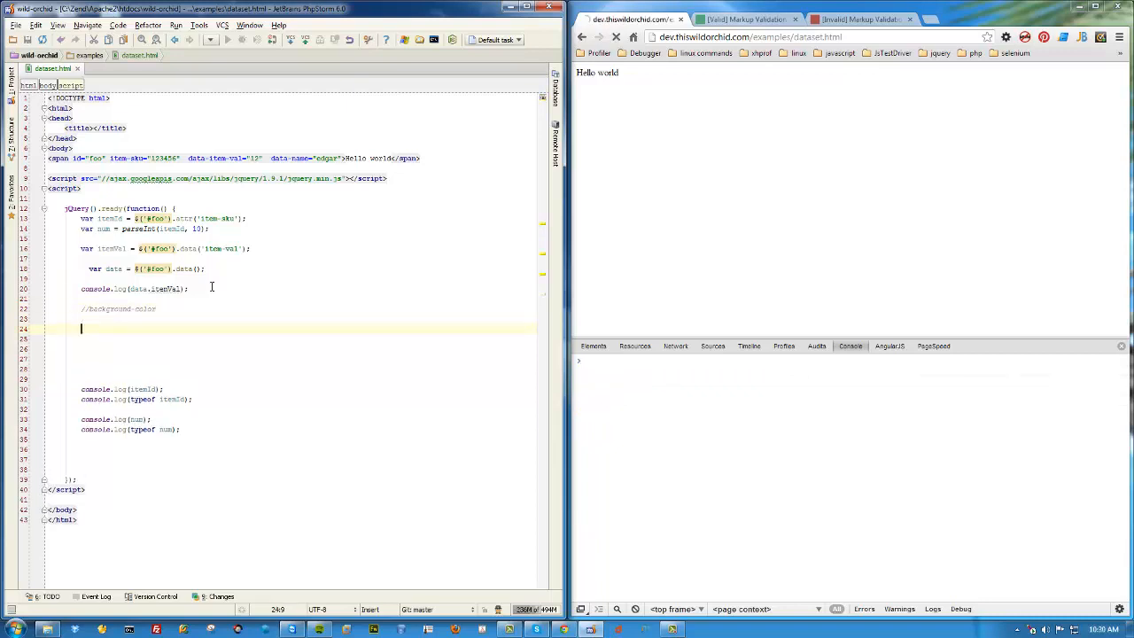
type("//")
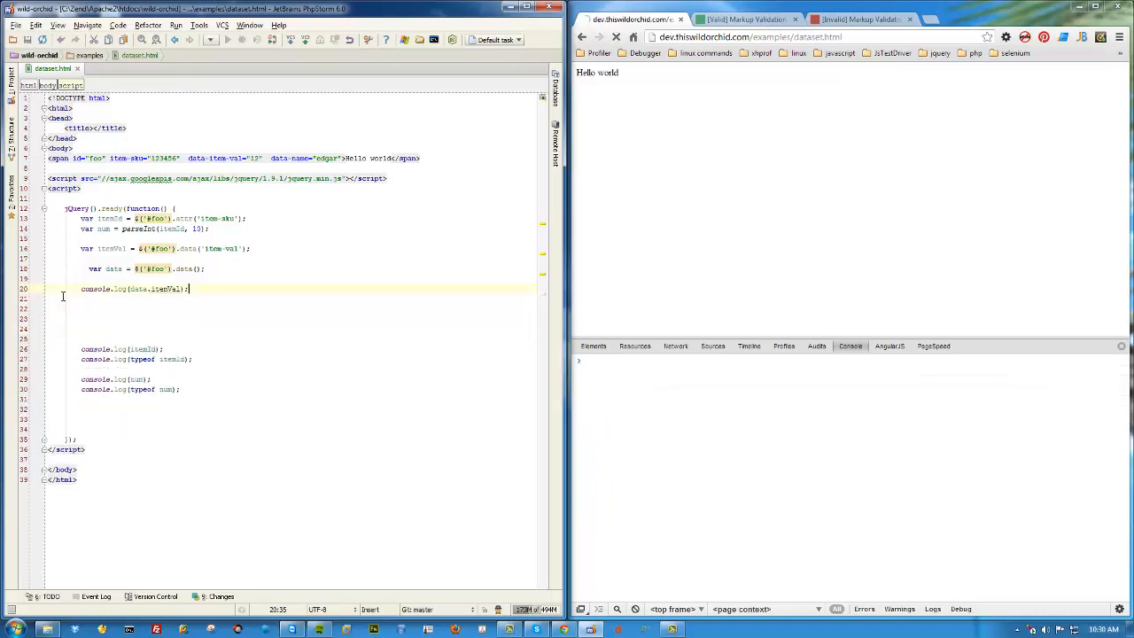
left_click(617, 36)
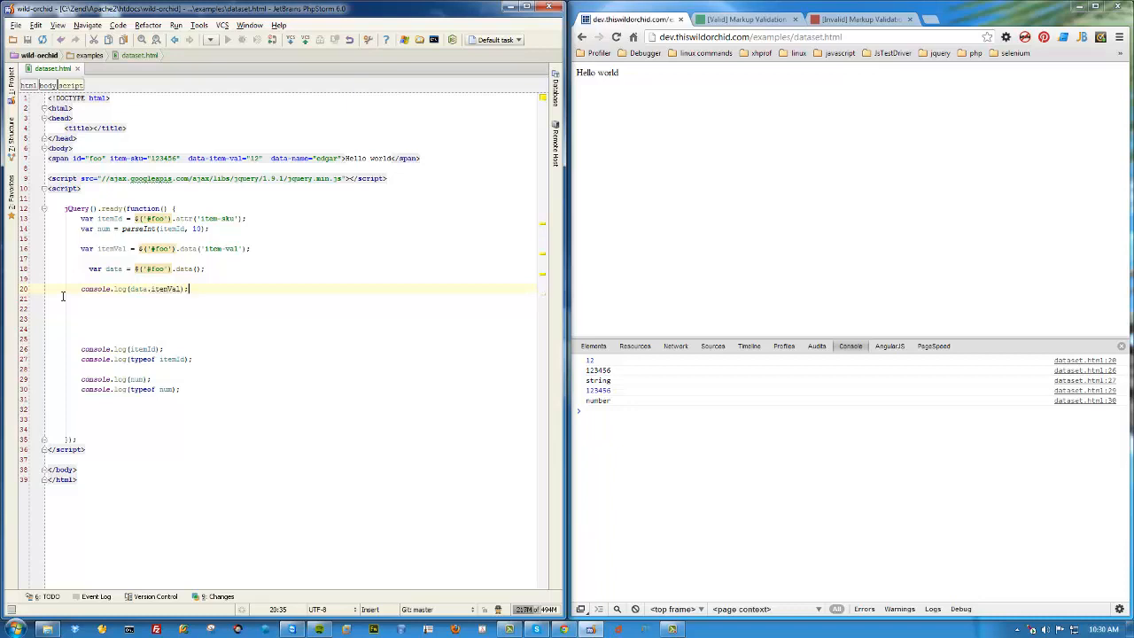
mouse_move(305, 245)
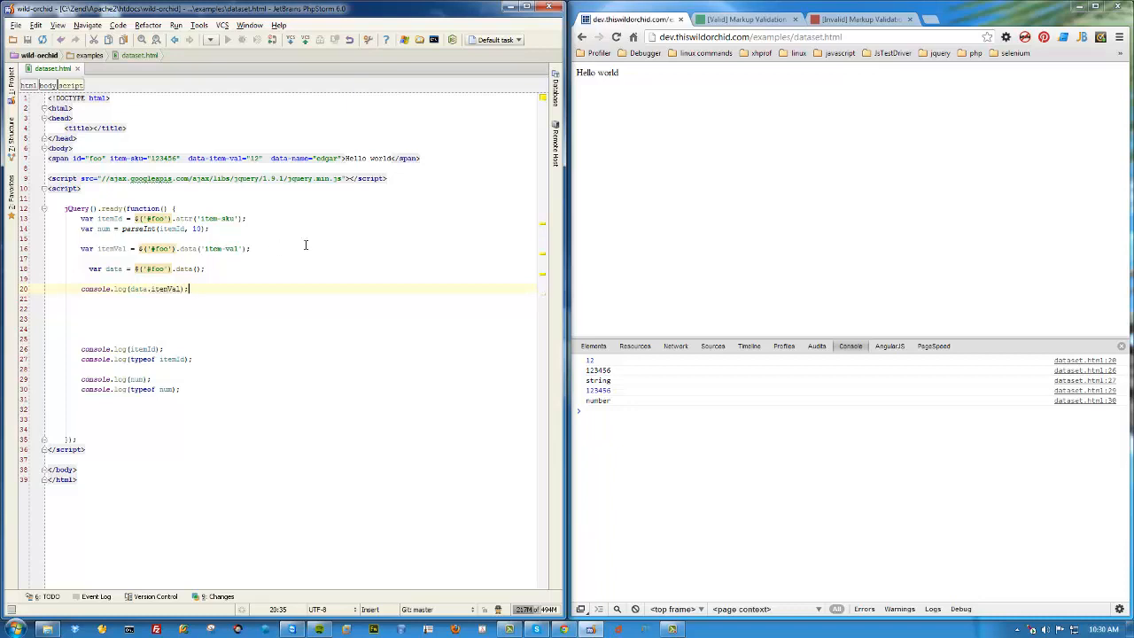
Step: Change the .attr() key to data-item-sku so the console logs undefined for the sku
left_click(198, 158)
type("data-")
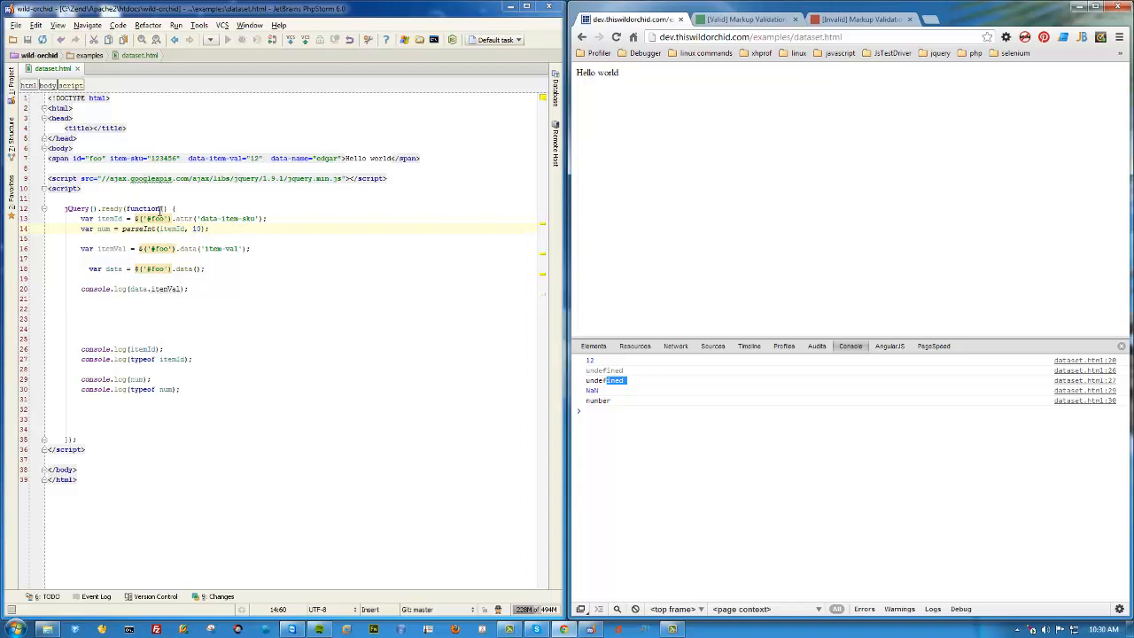
left_click(257, 218)
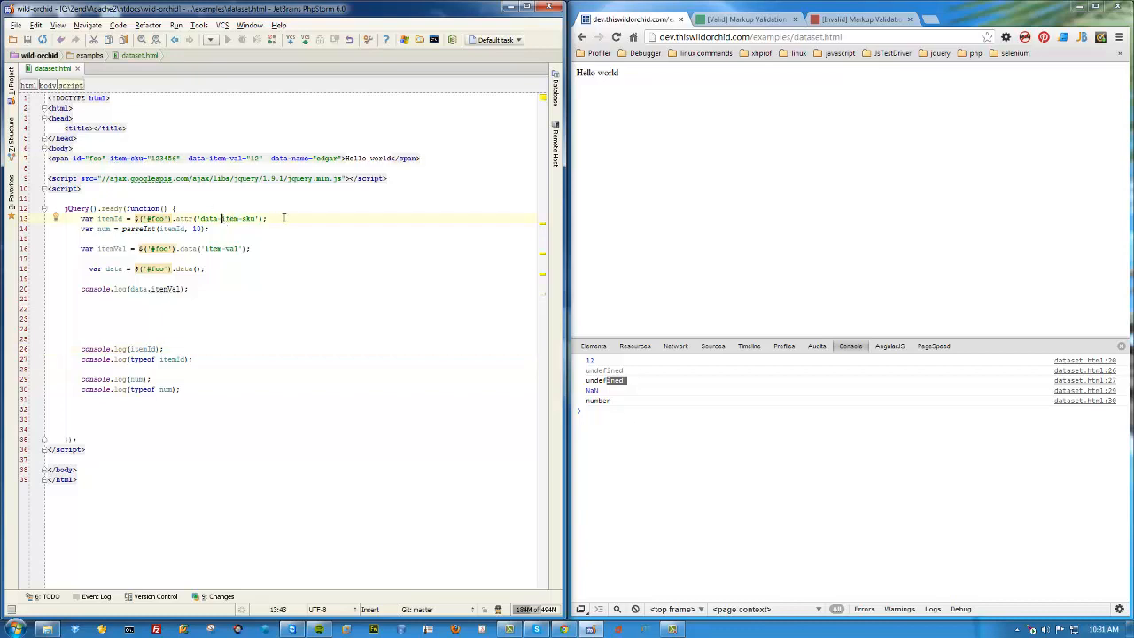
double_click(117, 158)
type("data-")
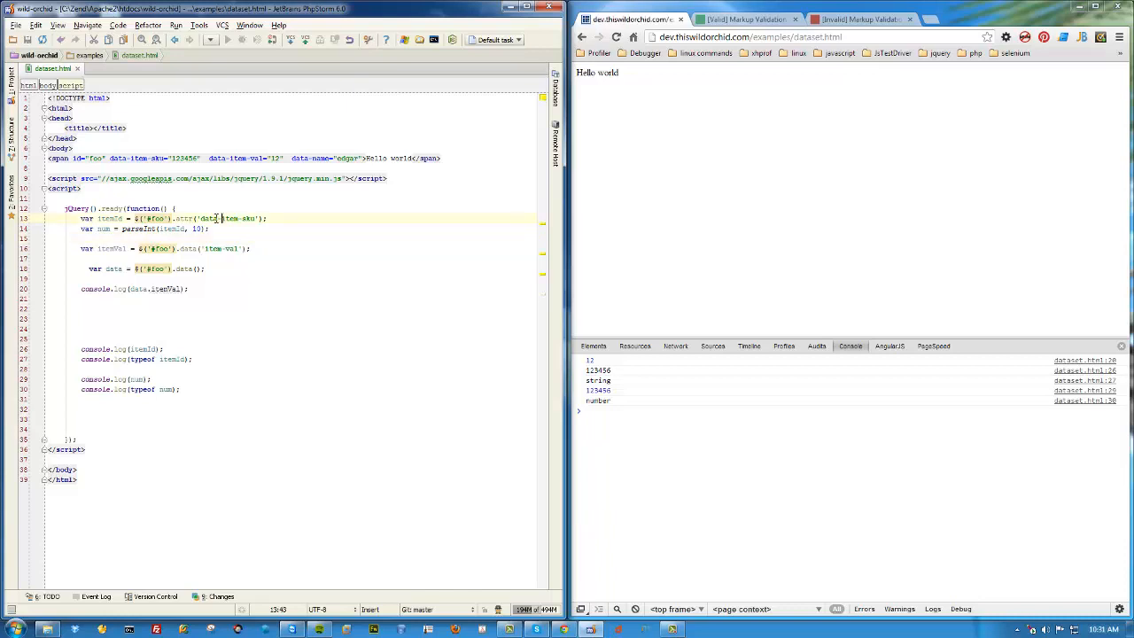
Step: Rework the span's sku attribute and .attr() key to data-item-sku so 123456 logs again
double_click(209, 218)
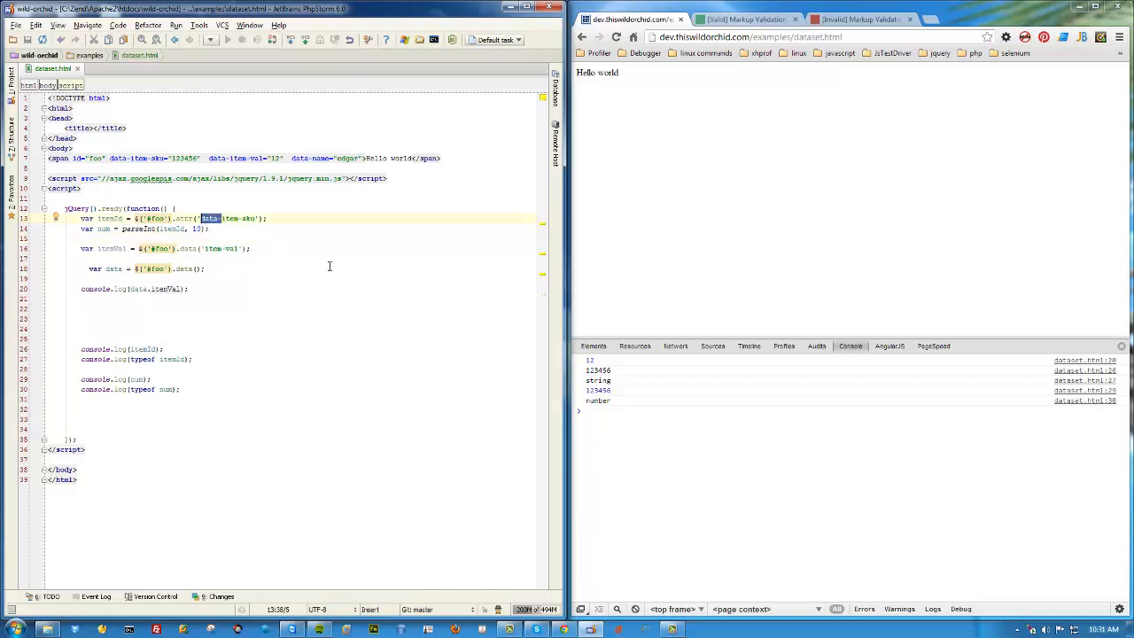
left_click(330, 269)
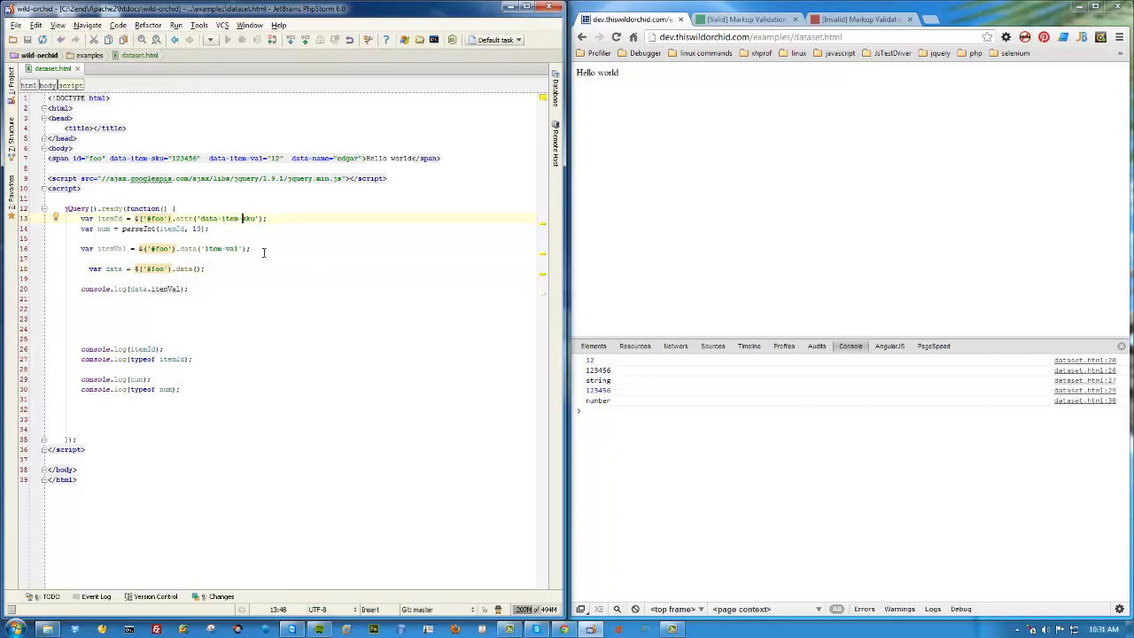
double_click(188, 248)
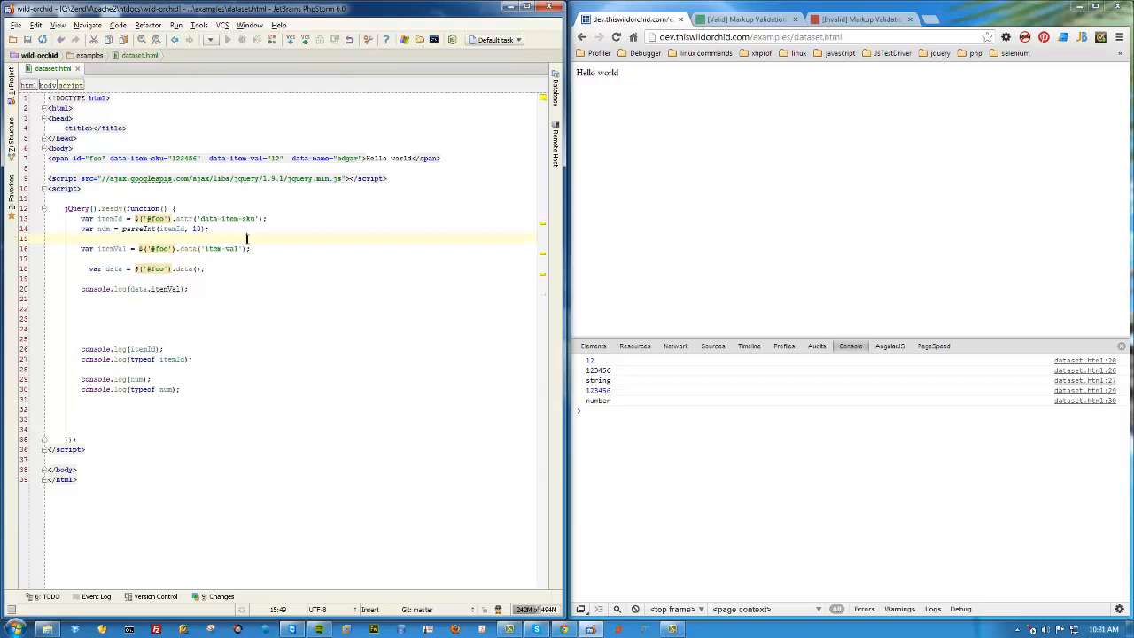
mouse_move(216, 266)
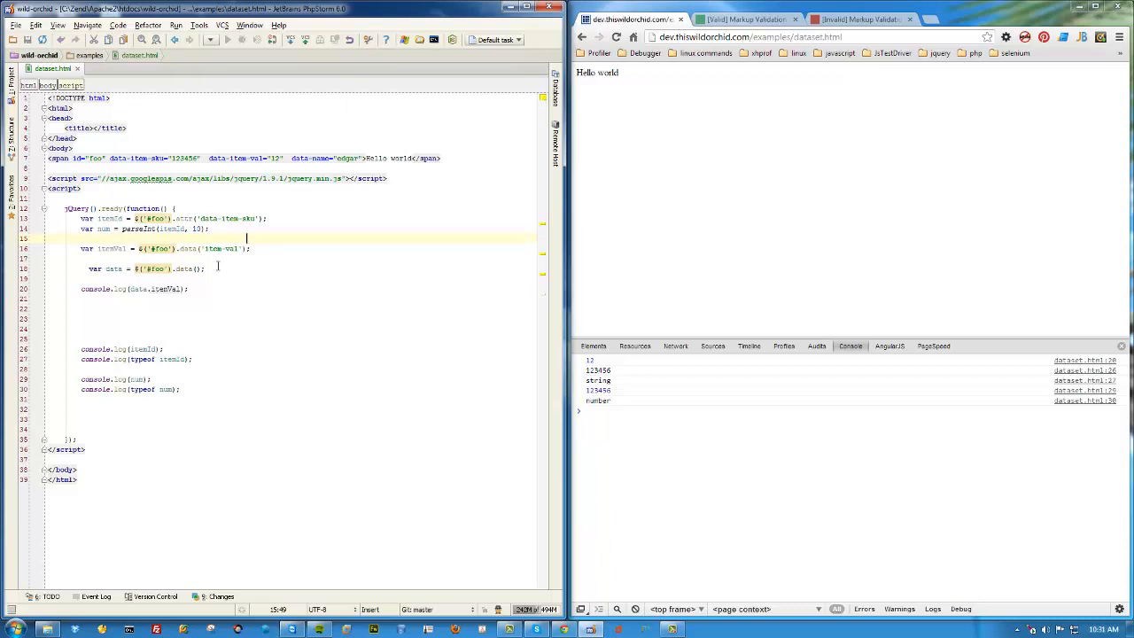